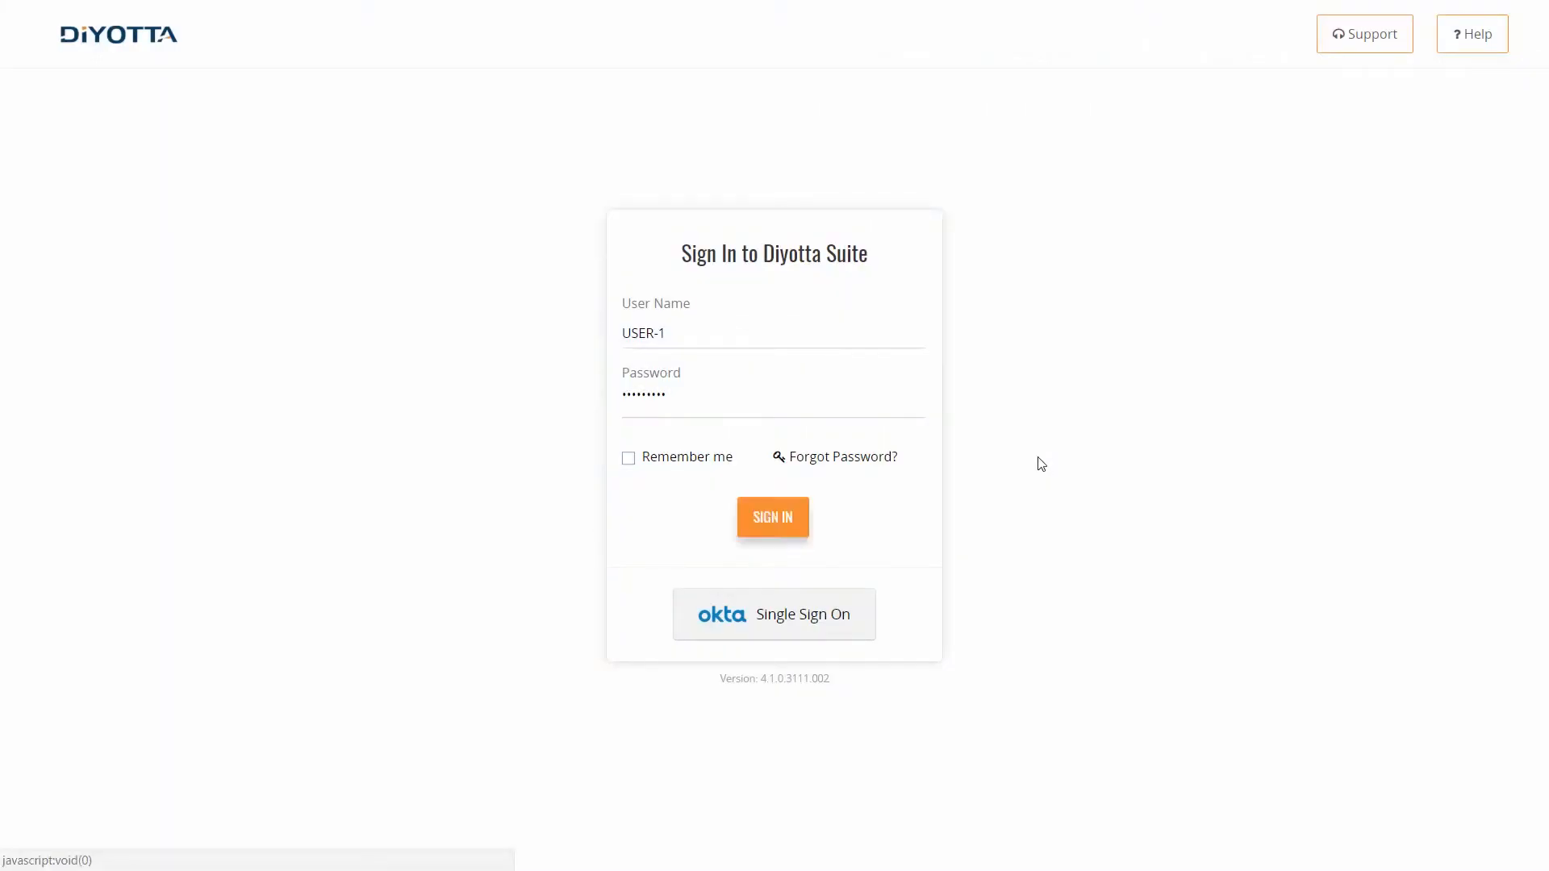
Sign in to Diyotta Suite from the login page
{"action": "left_click", "coordinate": [774, 517]}
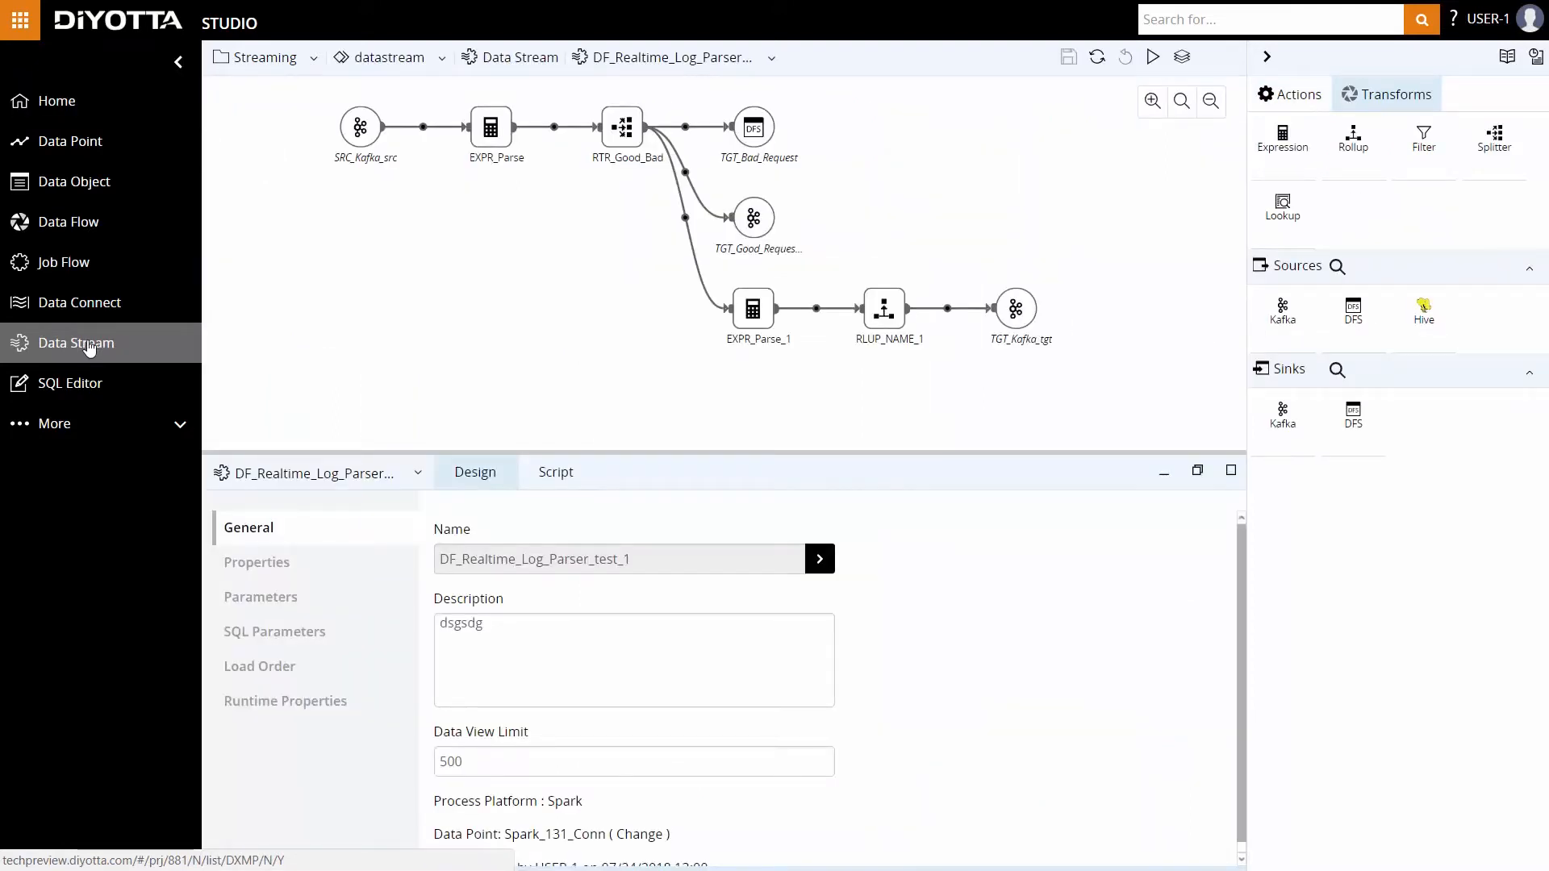
{"action": "left_click", "coordinate": [76, 342]}
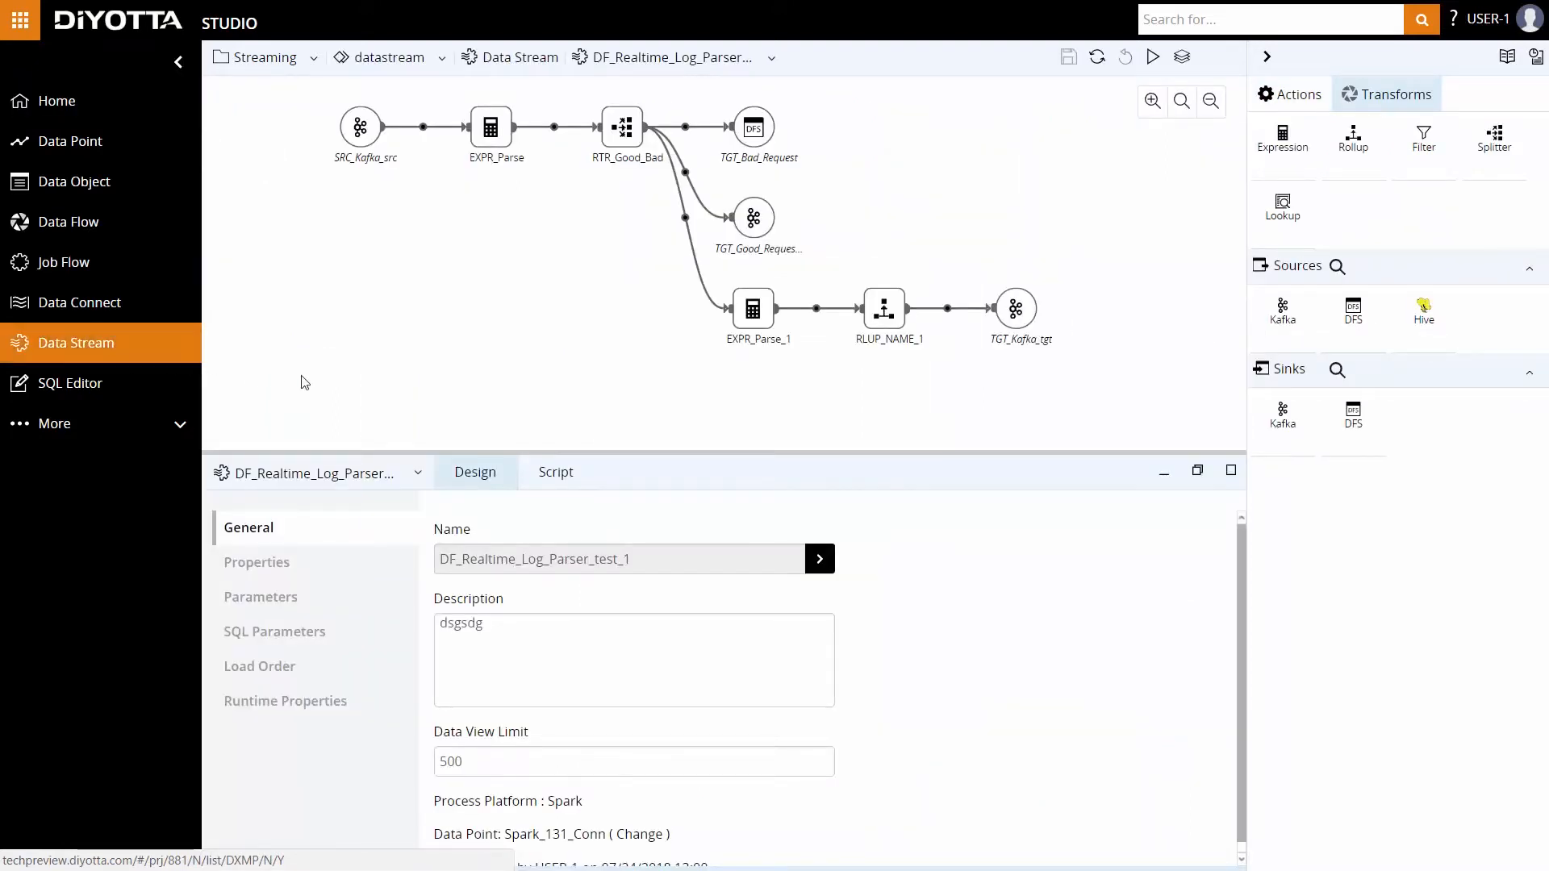
{"action": "mouse_move", "coordinate": [374, 396]}
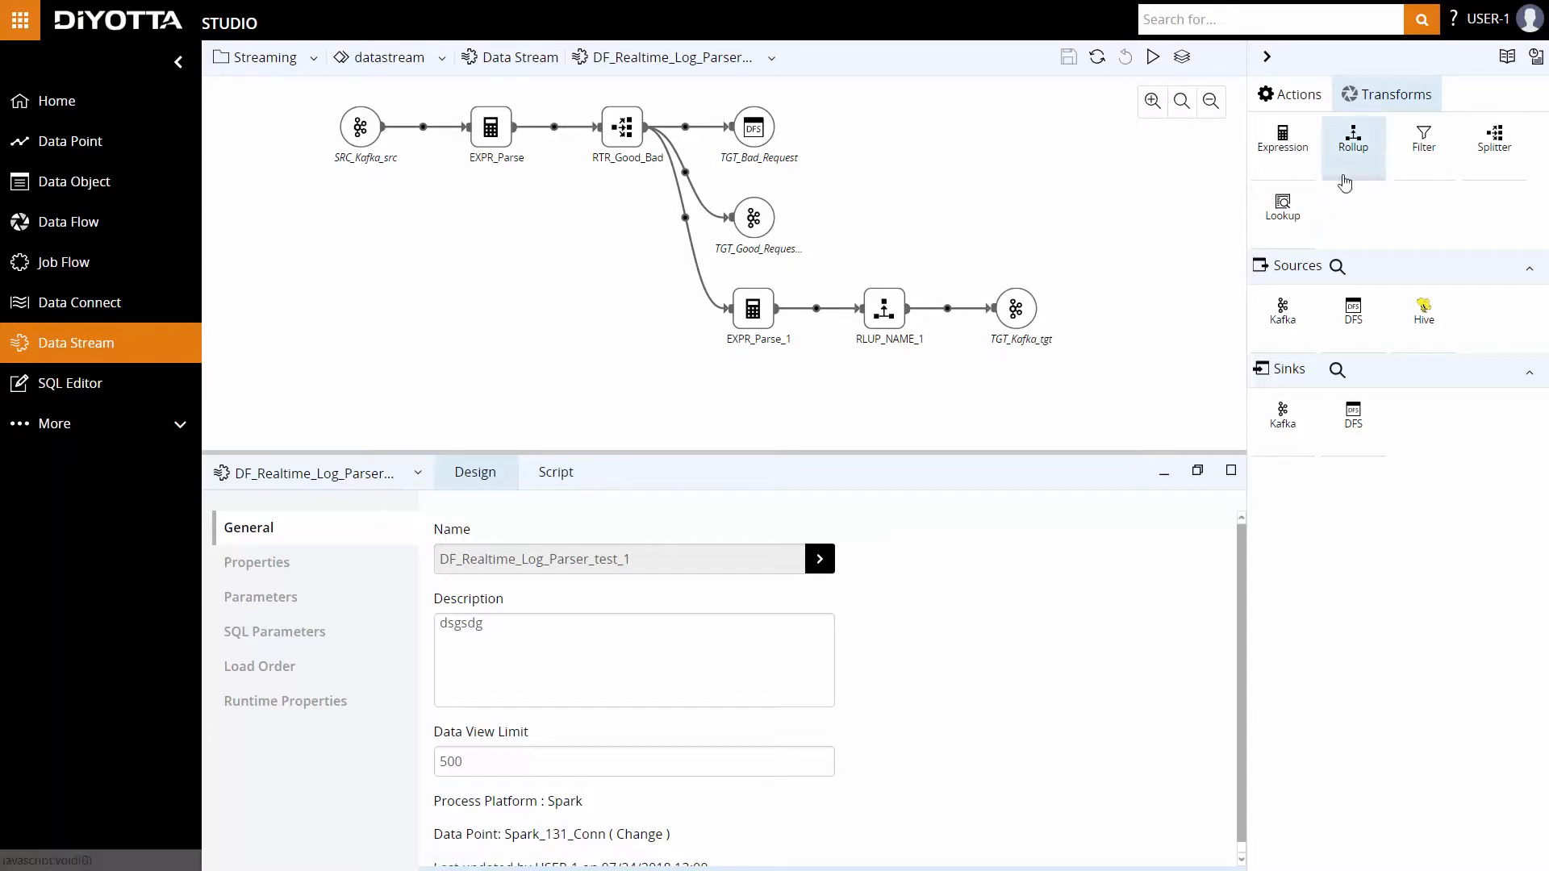
{"action": "mouse_move", "coordinate": [1283, 140]}
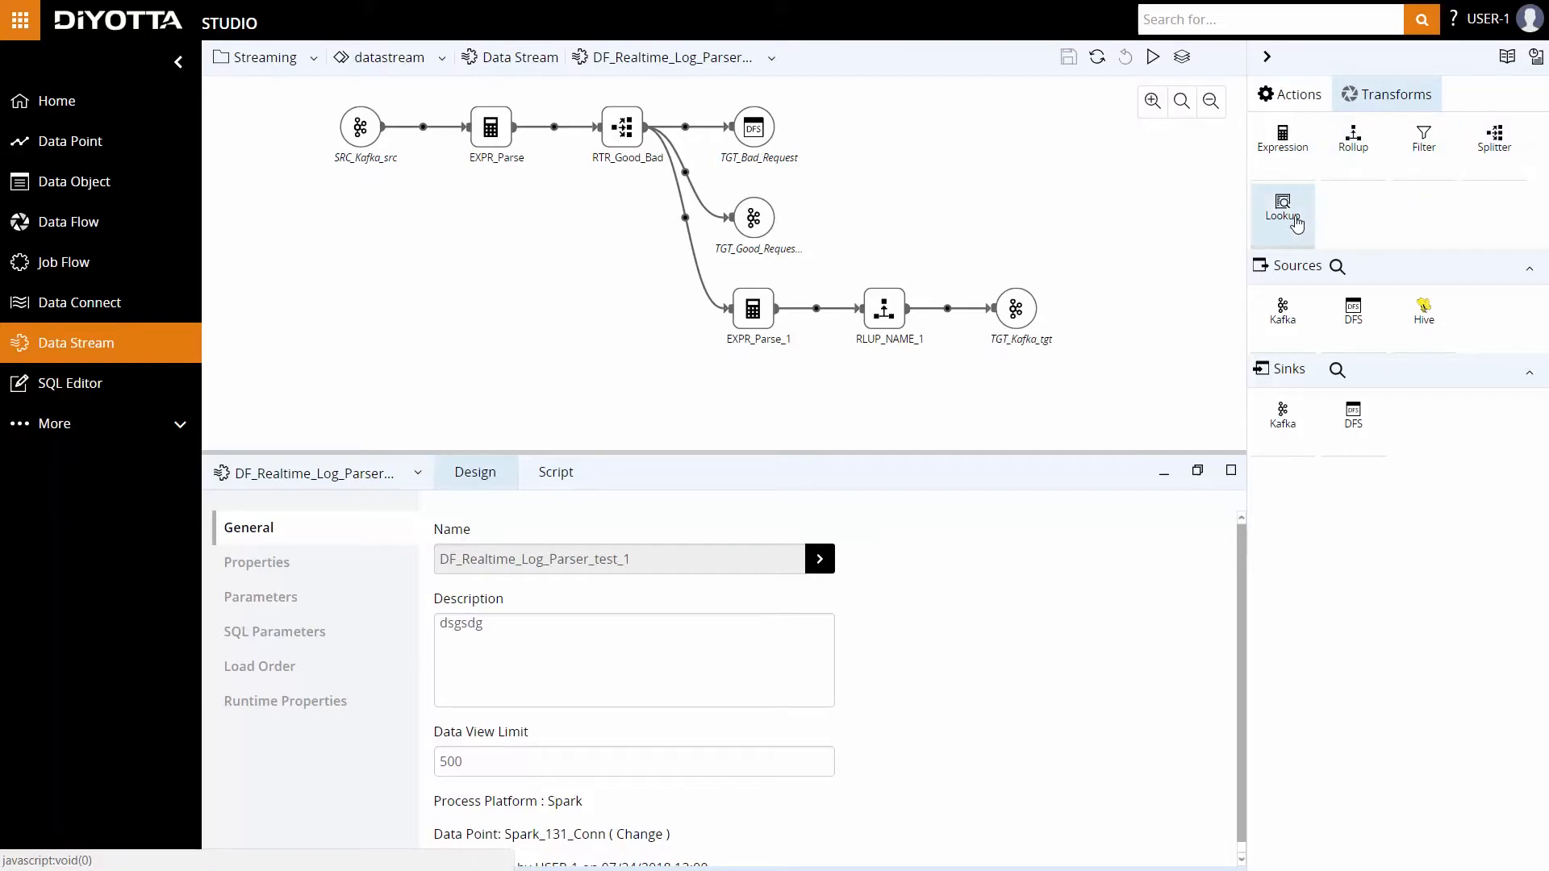
{"action": "mouse_move", "coordinate": [1178, 386]}
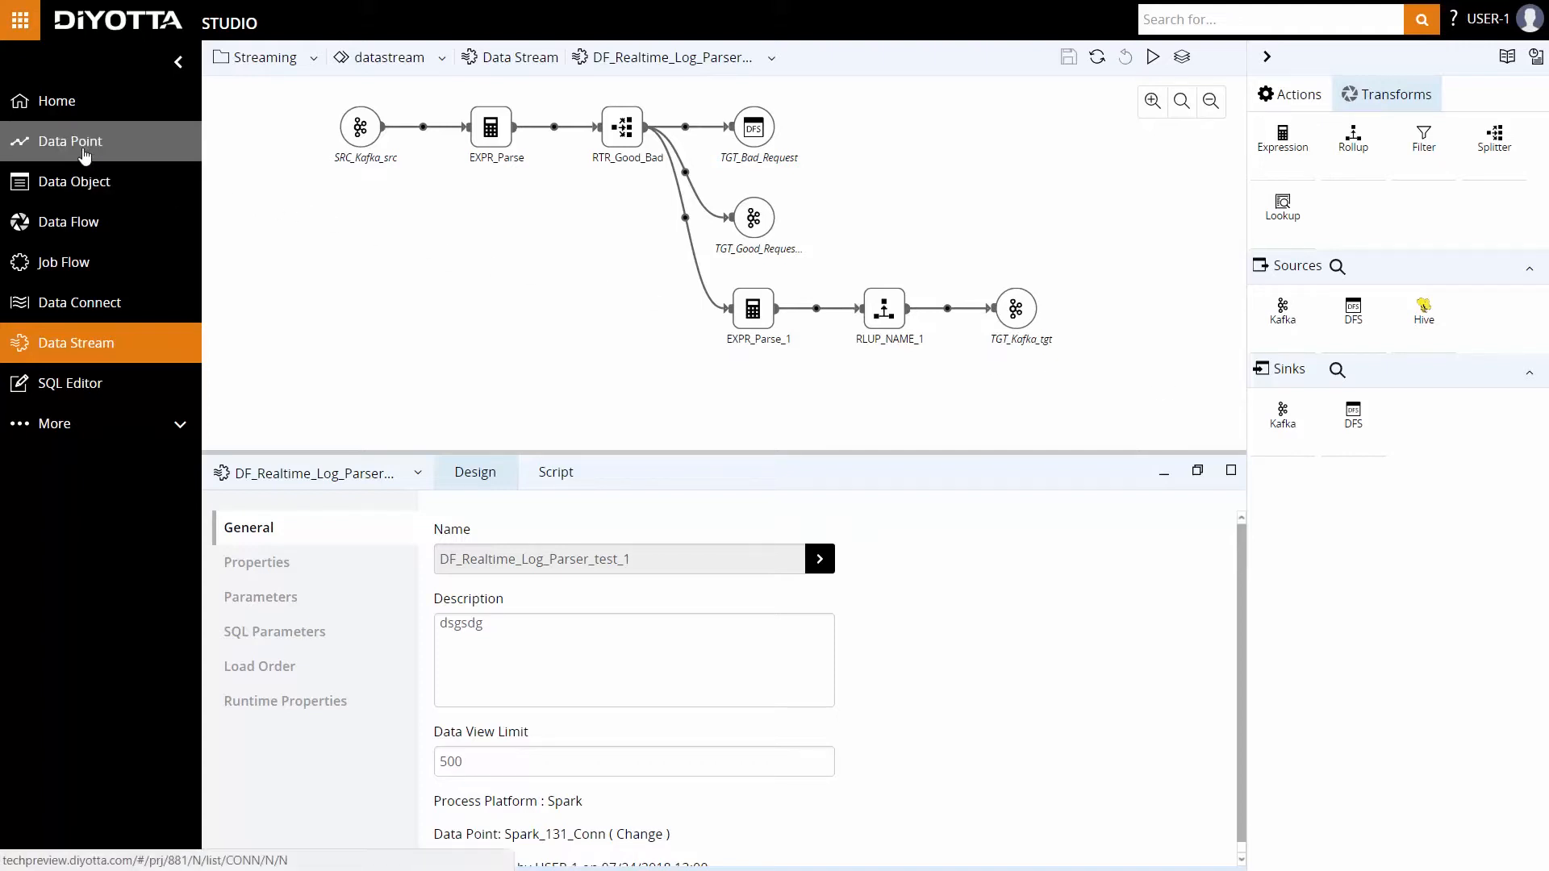
{"action": "left_click", "coordinate": [69, 142]}
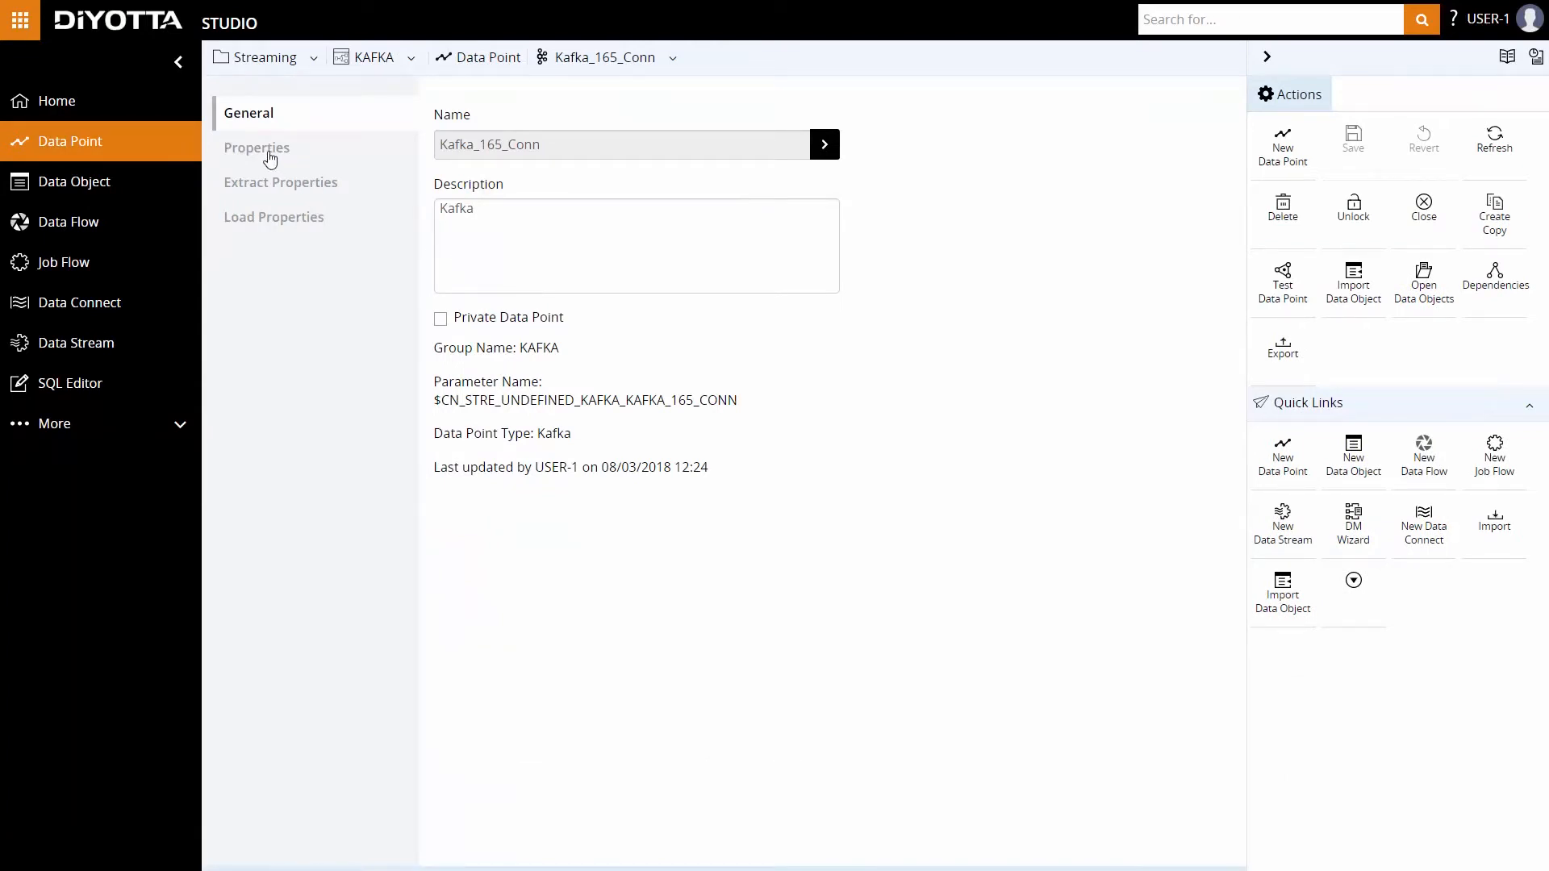
{"action": "left_click", "coordinate": [256, 146]}
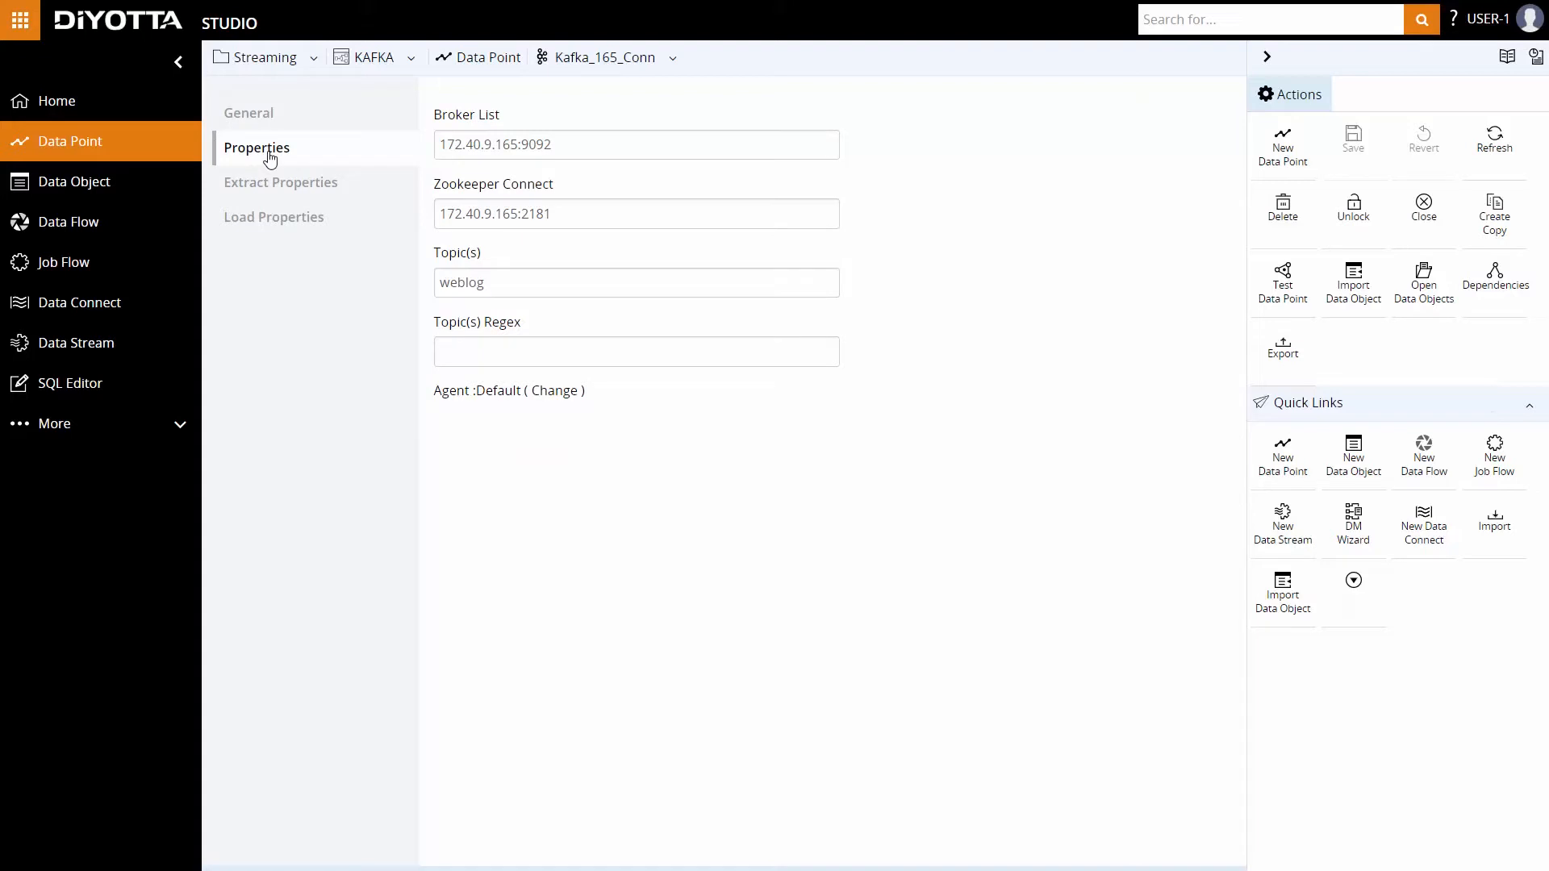
{"action": "left_click", "coordinate": [281, 182]}
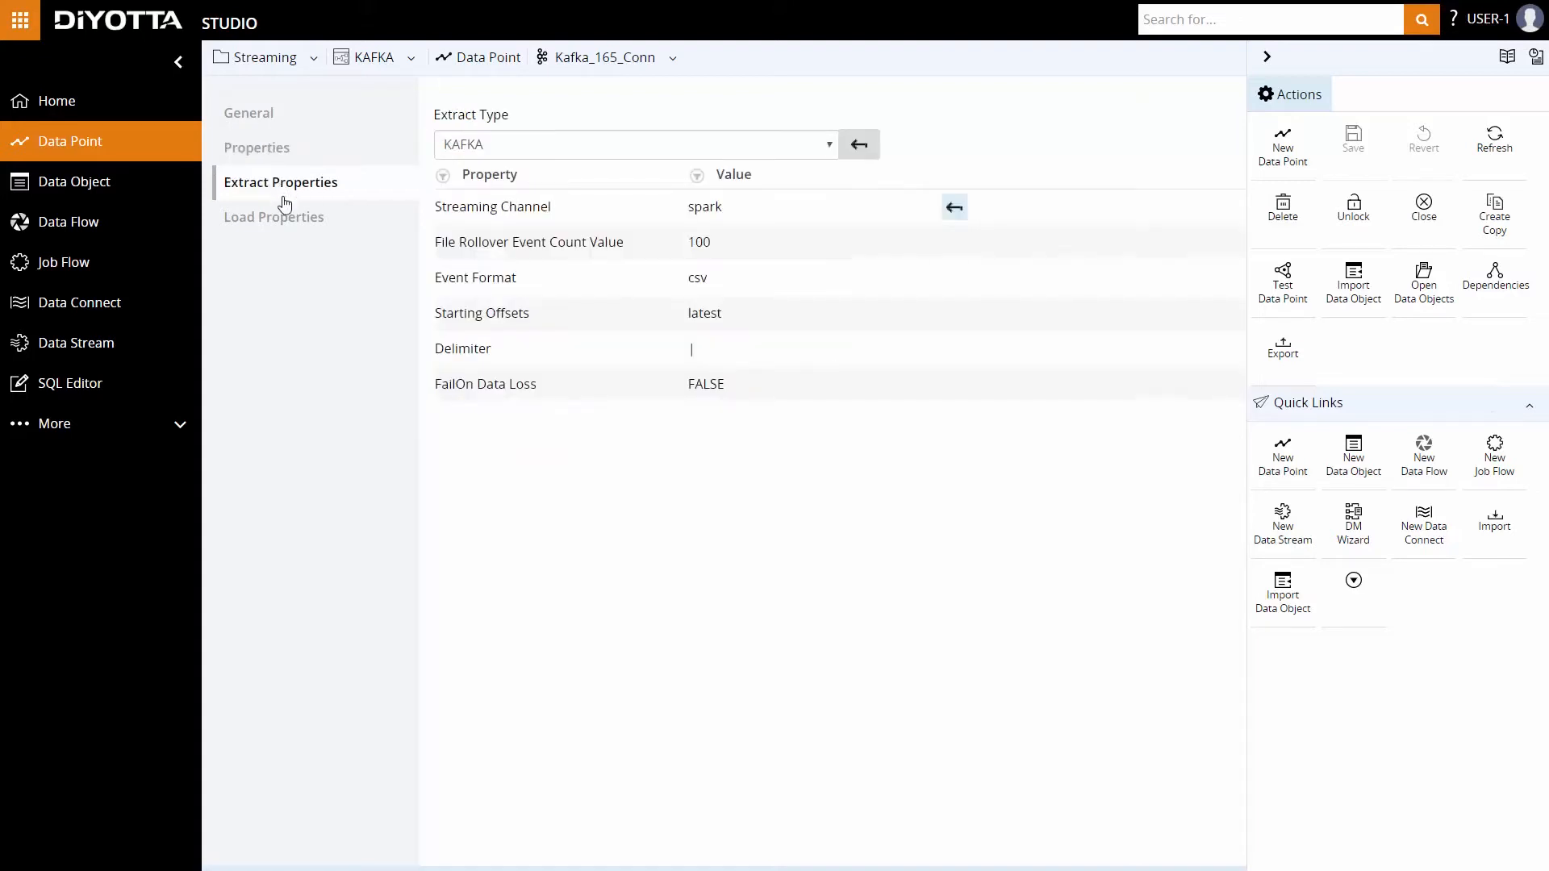
{"action": "left_click", "coordinate": [274, 216]}
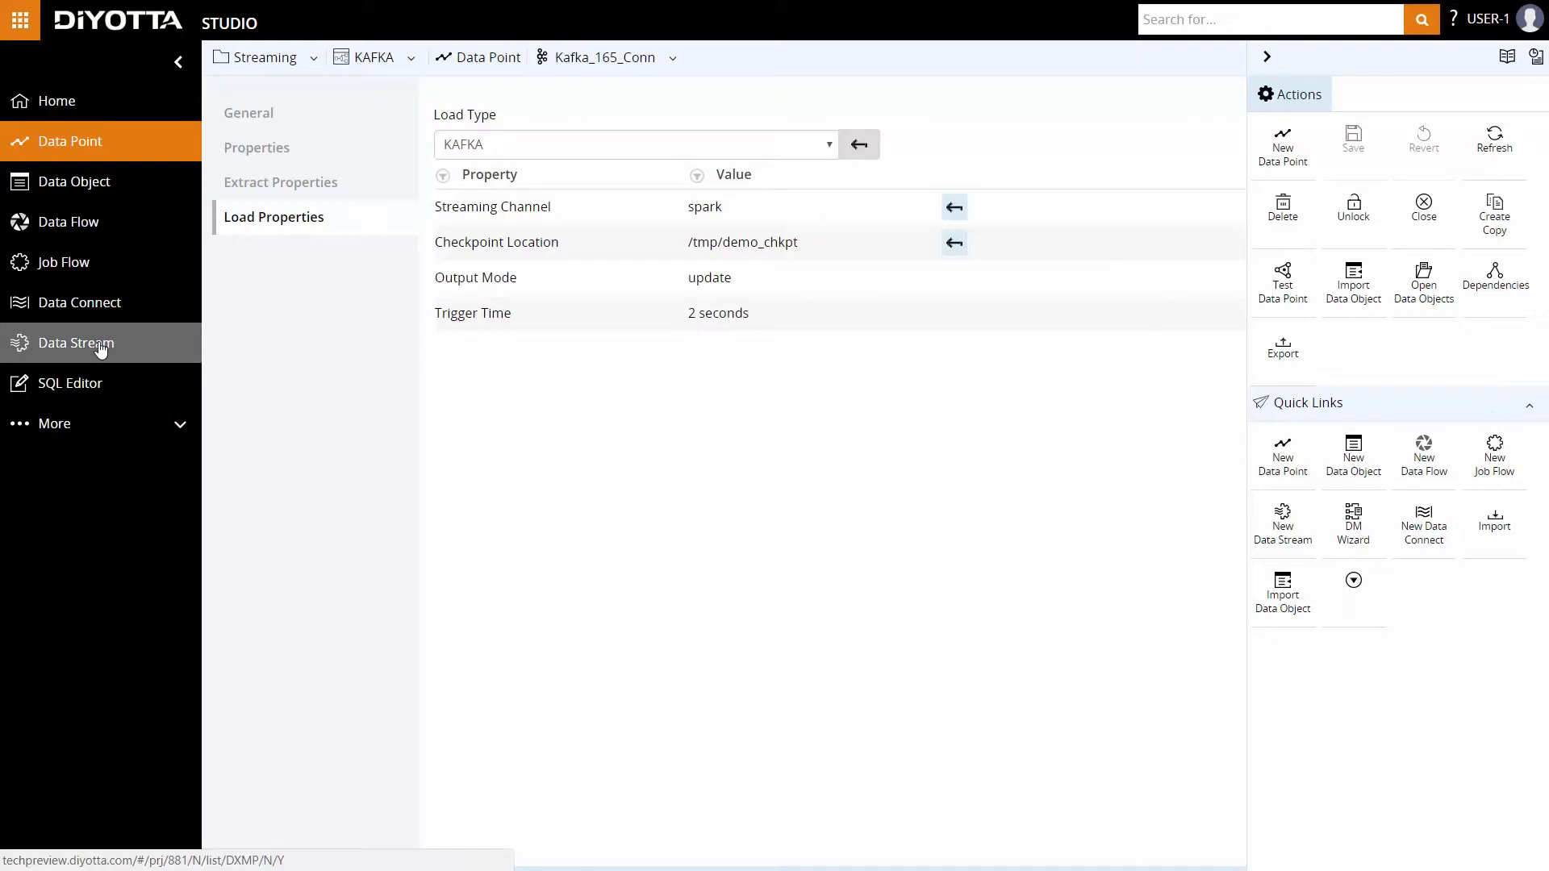
{"action": "left_click", "coordinate": [76, 342]}
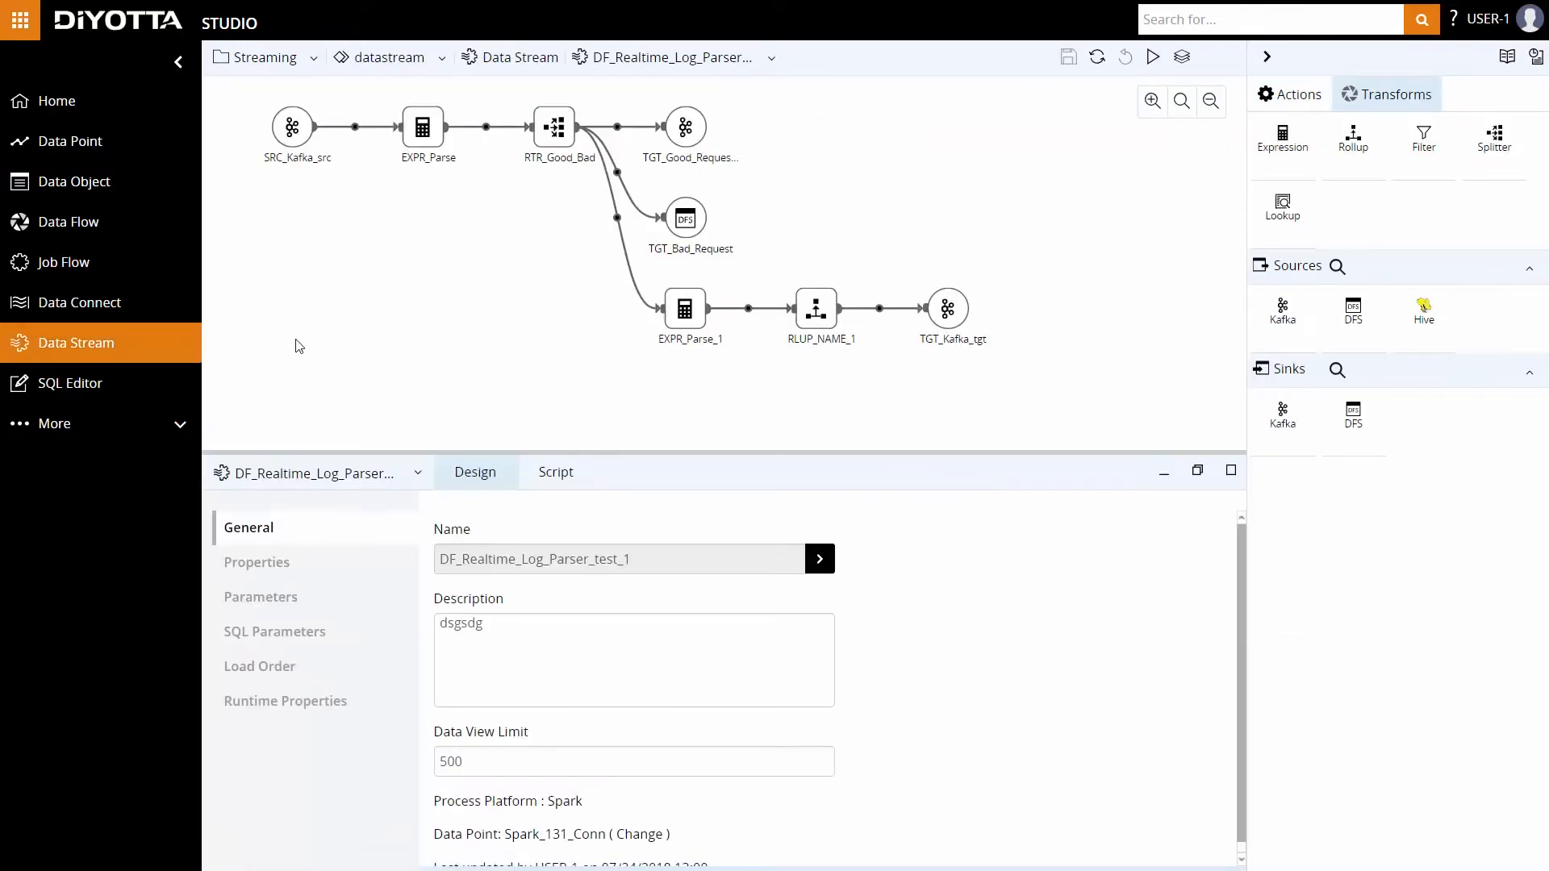
Show SRC_Kafka_src's general details with Kafka_src data object and Kafka_165_Conn data point
{"action": "left_click", "coordinate": [294, 126]}
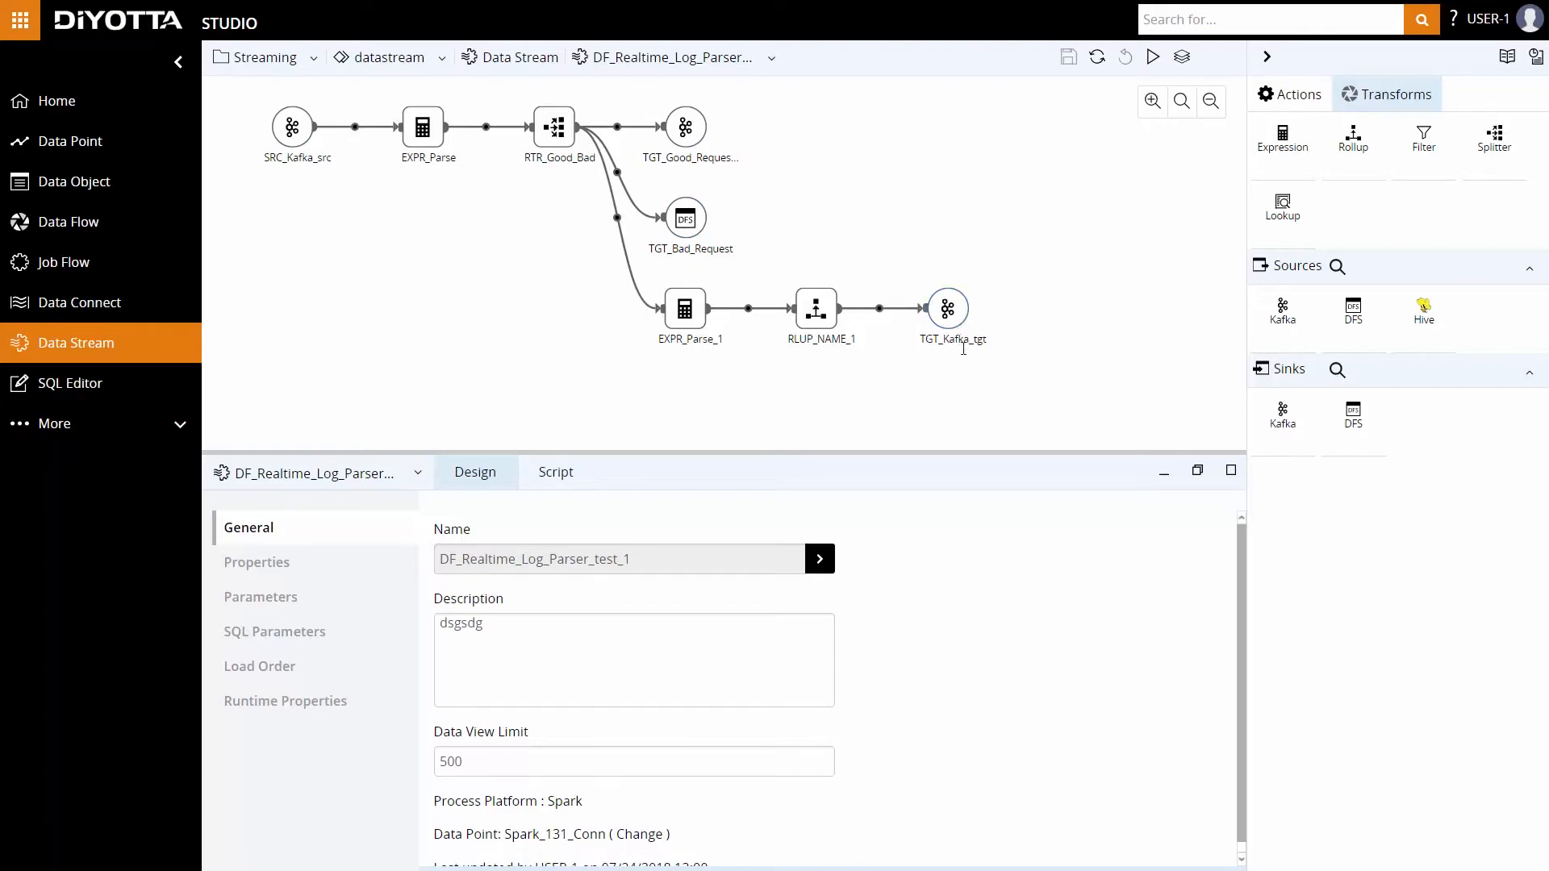
{"action": "mouse_move", "coordinate": [532, 249]}
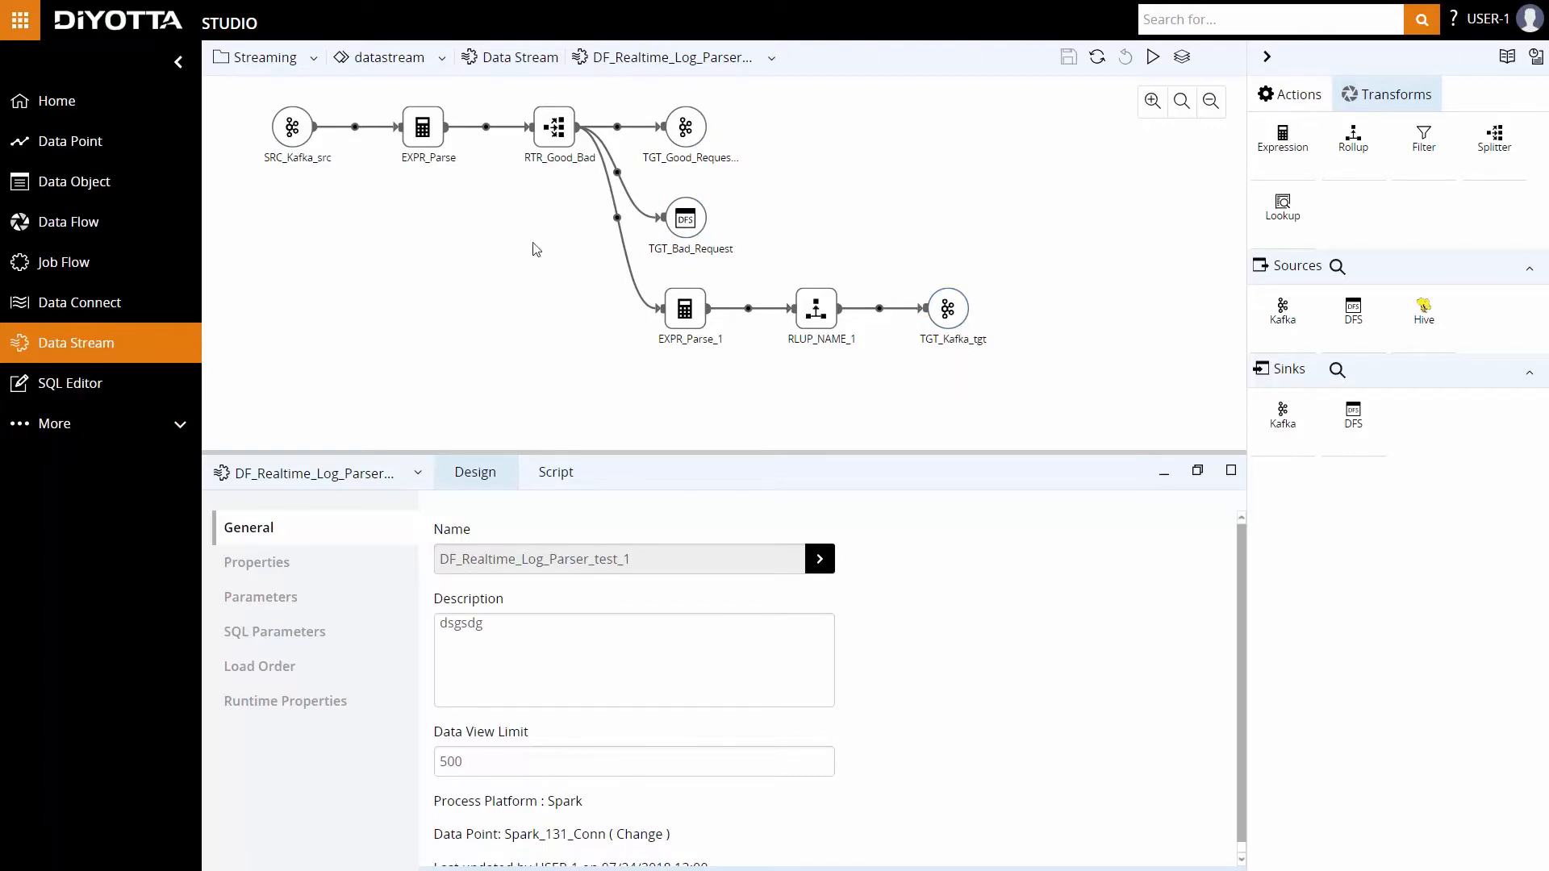
{"action": "left_click", "coordinate": [292, 126]}
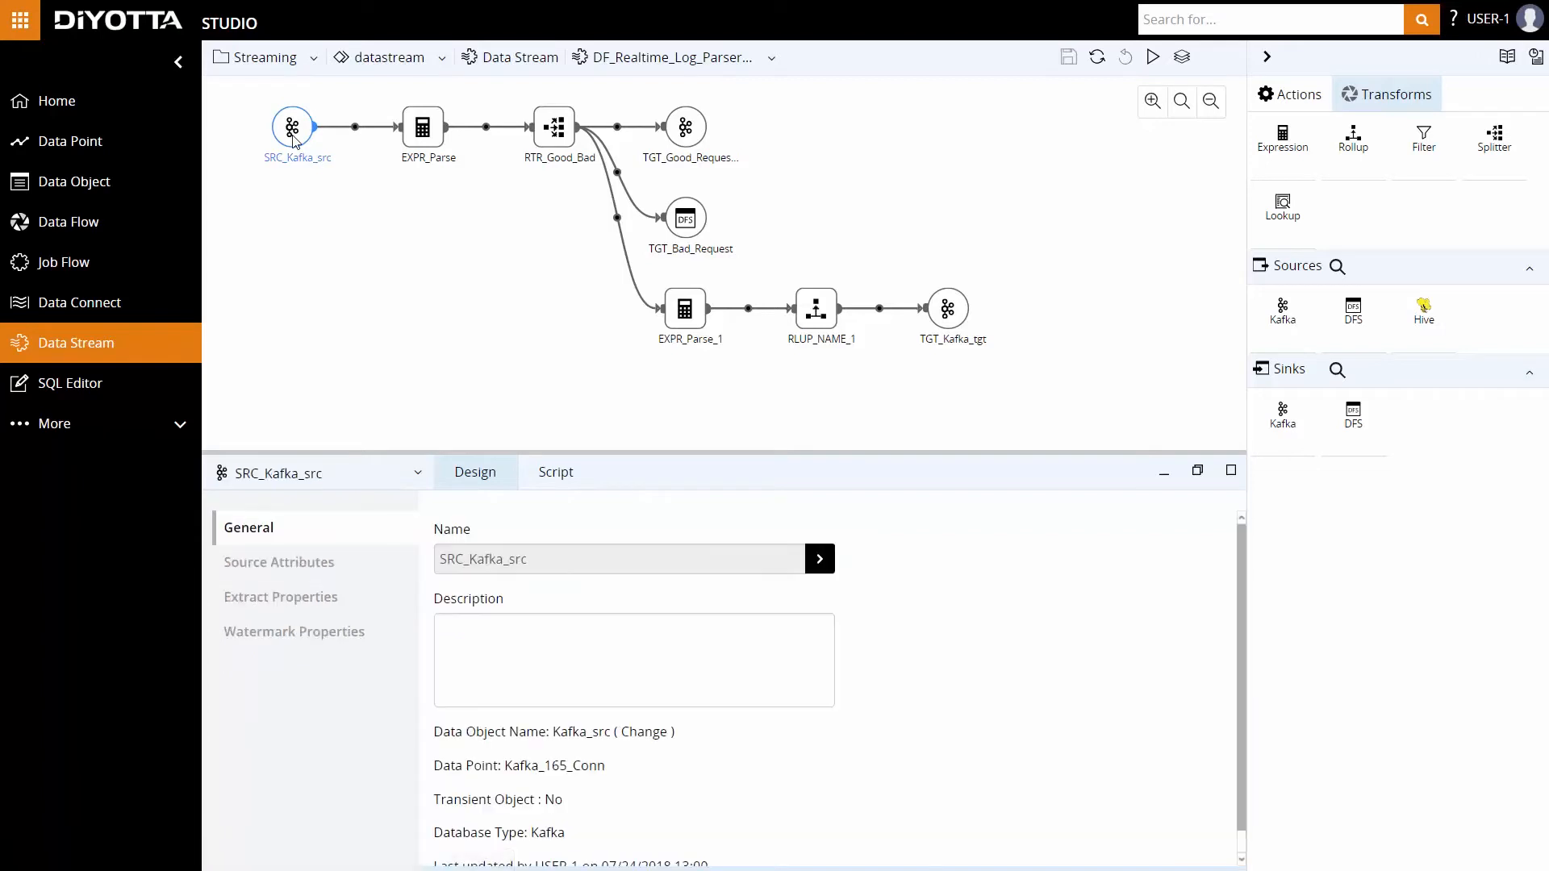
Review the Kafka source's attributes, extract settings and kafka_event_time watermark, then show EXPR_Parse's details
{"action": "left_click", "coordinate": [280, 561]}
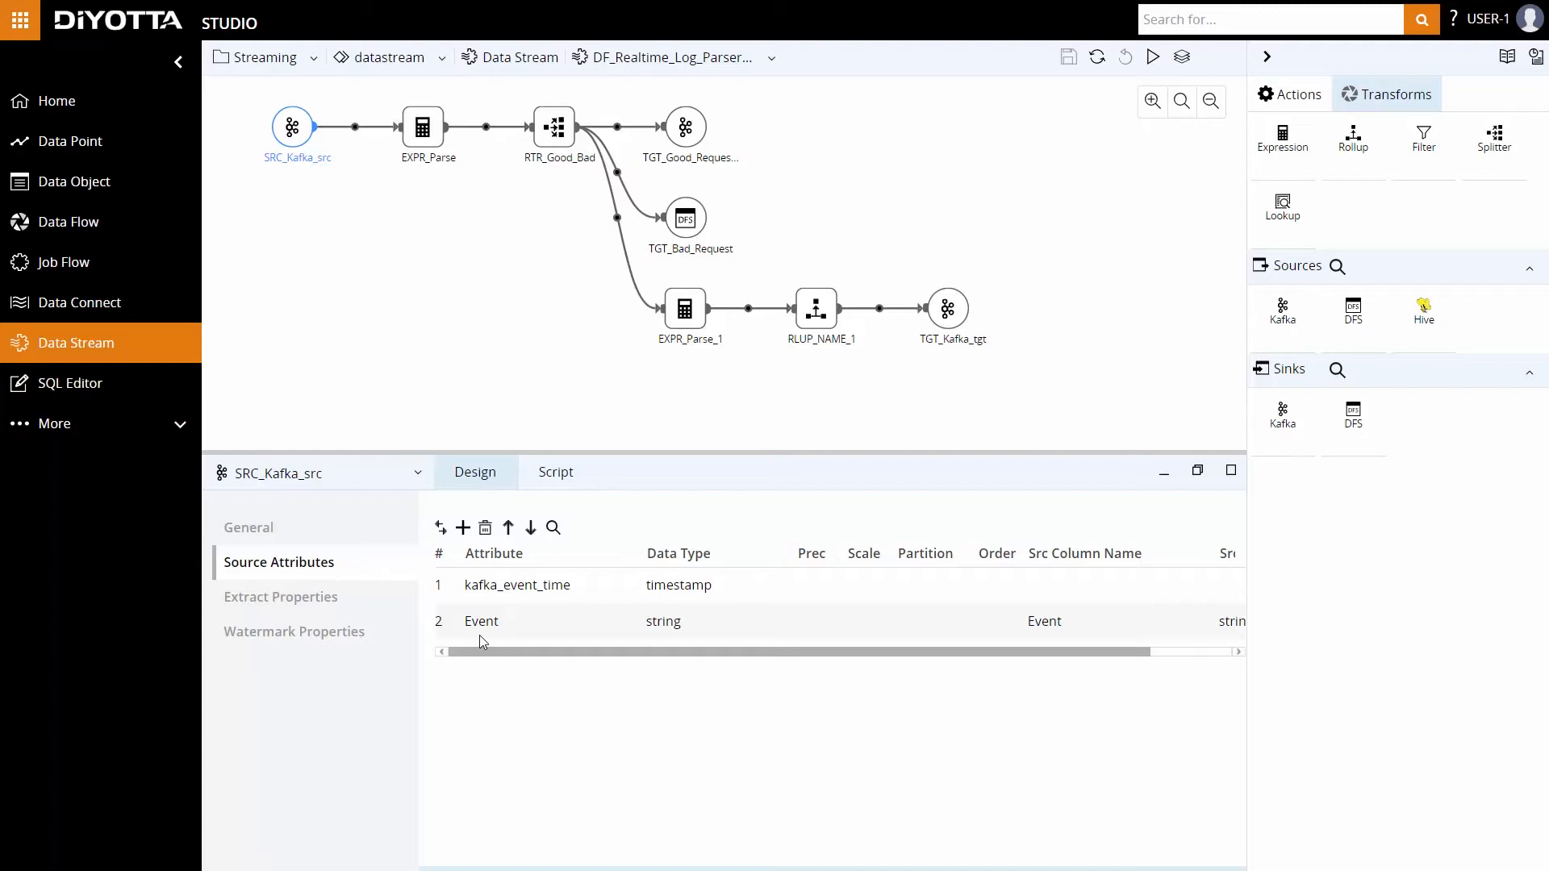
{"action": "mouse_move", "coordinate": [521, 607]}
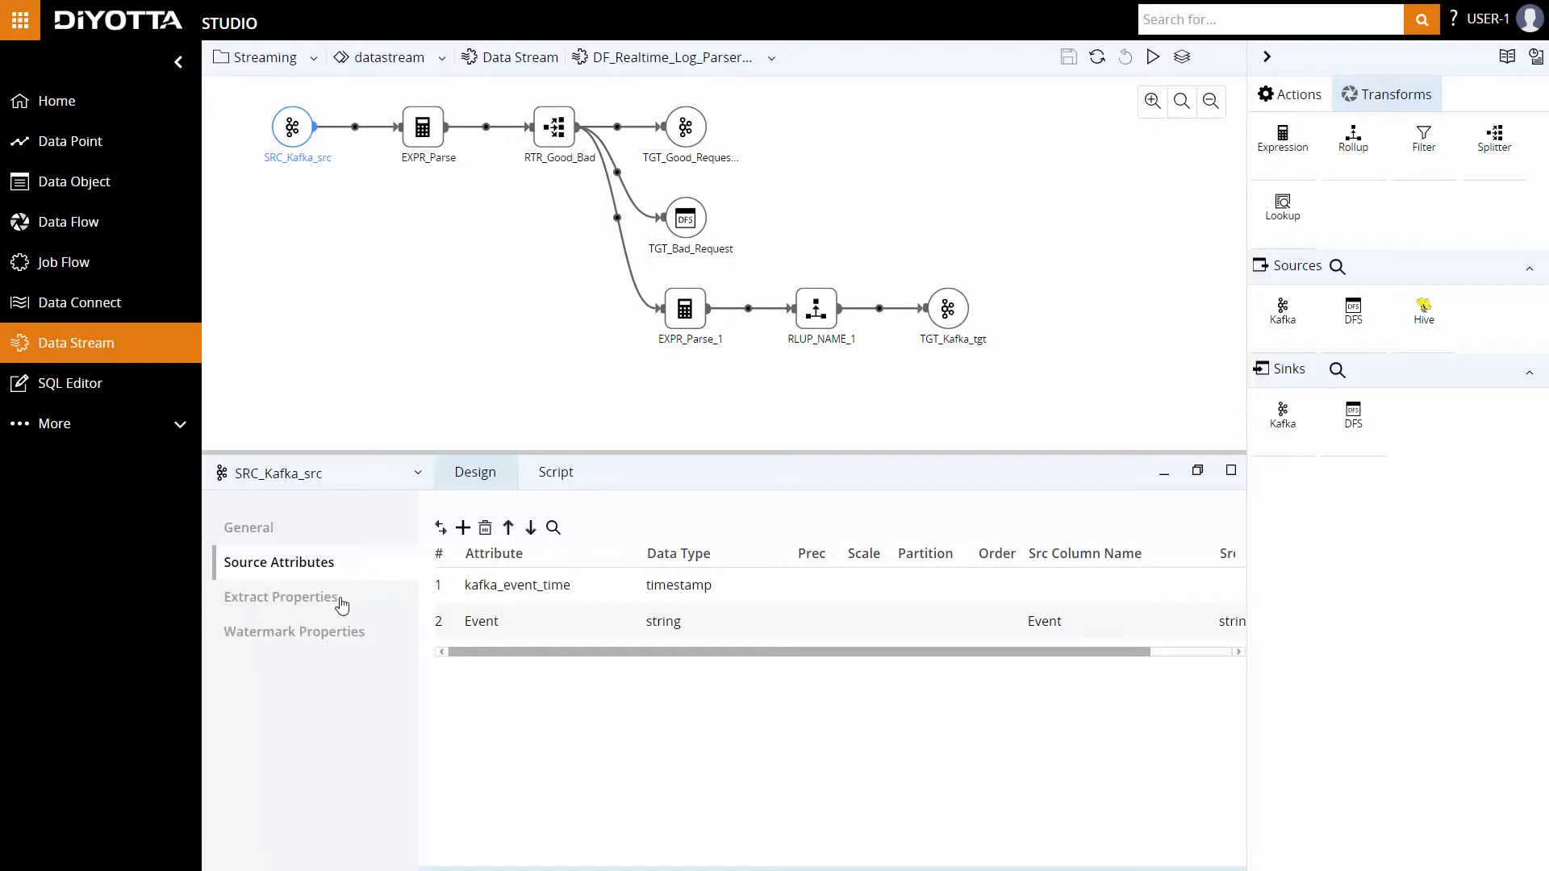
{"action": "left_click", "coordinate": [279, 598]}
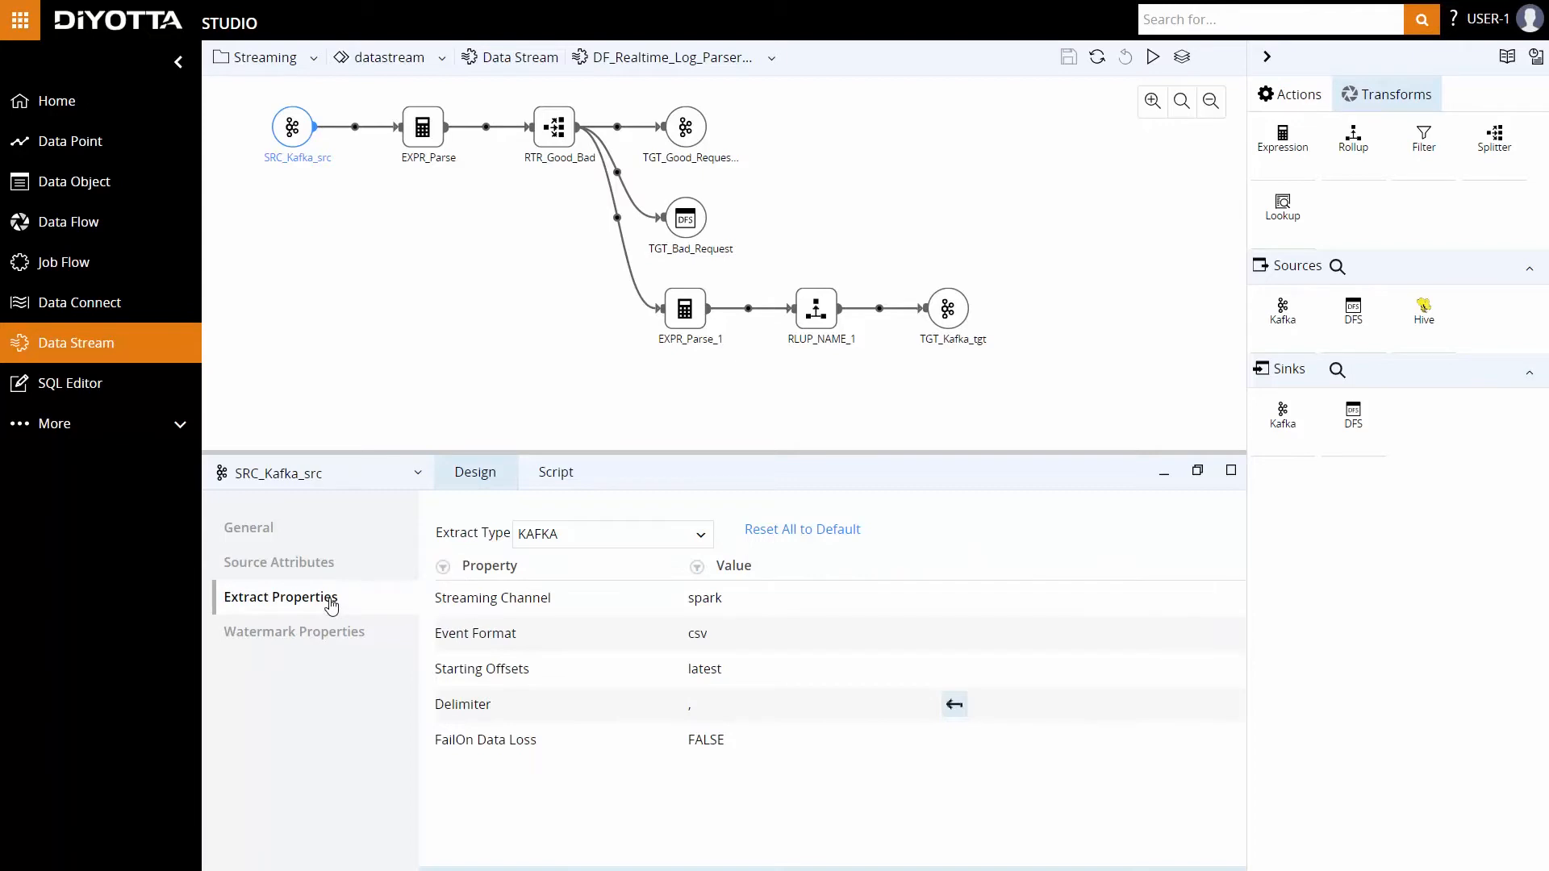
{"action": "left_click", "coordinate": [294, 631]}
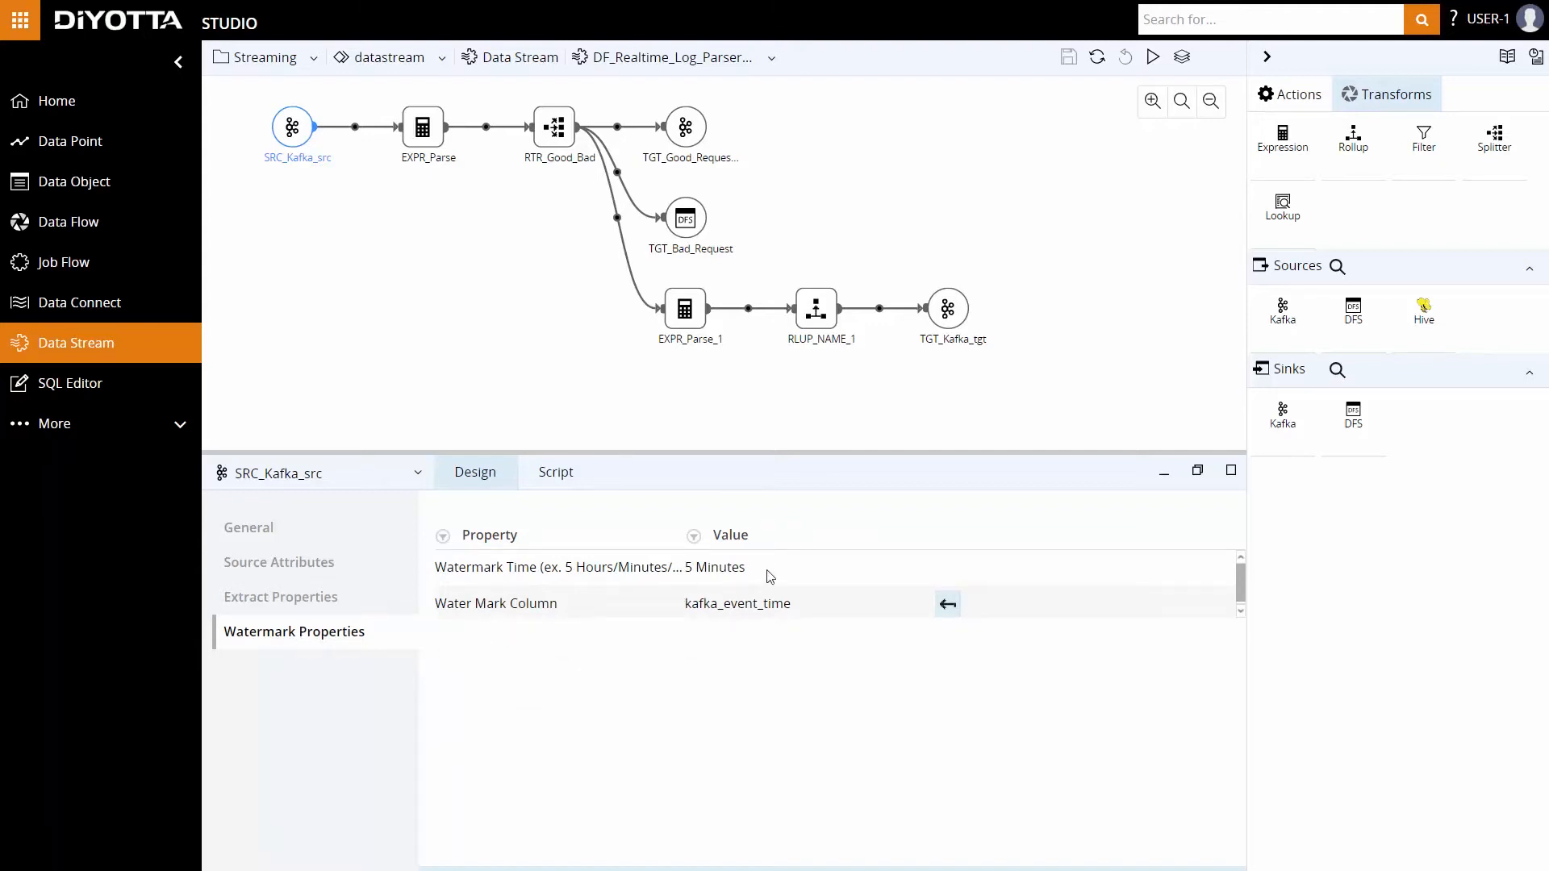
{"action": "mouse_move", "coordinate": [763, 577]}
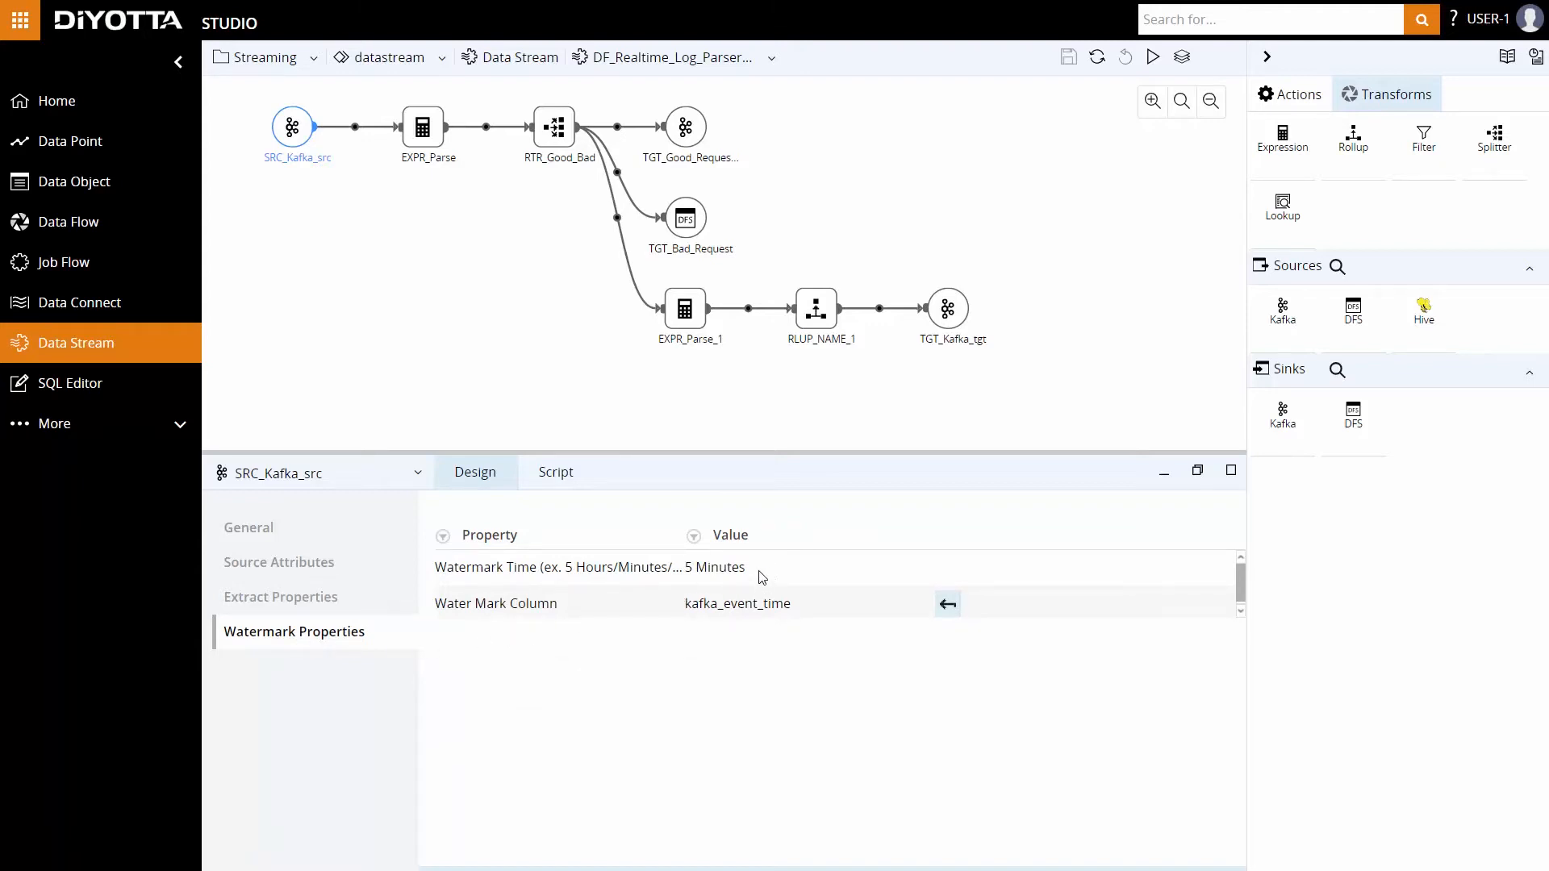
{"action": "left_click", "coordinate": [422, 126]}
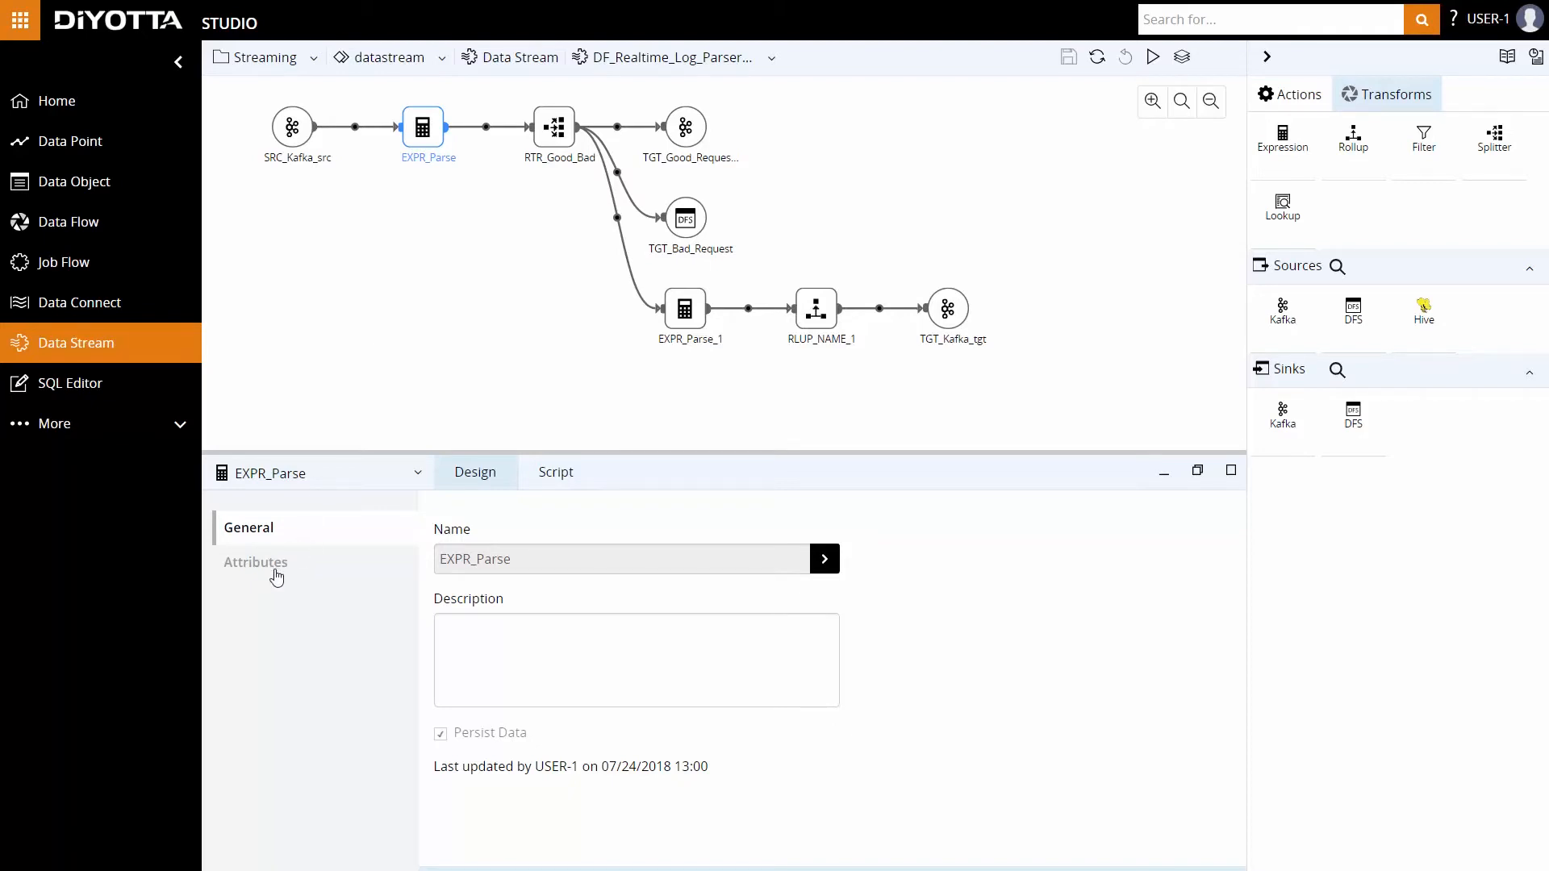
View EXPR_Parse's six parsed attributes and read the full RequestTimestamp regexp_extract expression
{"action": "left_click", "coordinate": [255, 562]}
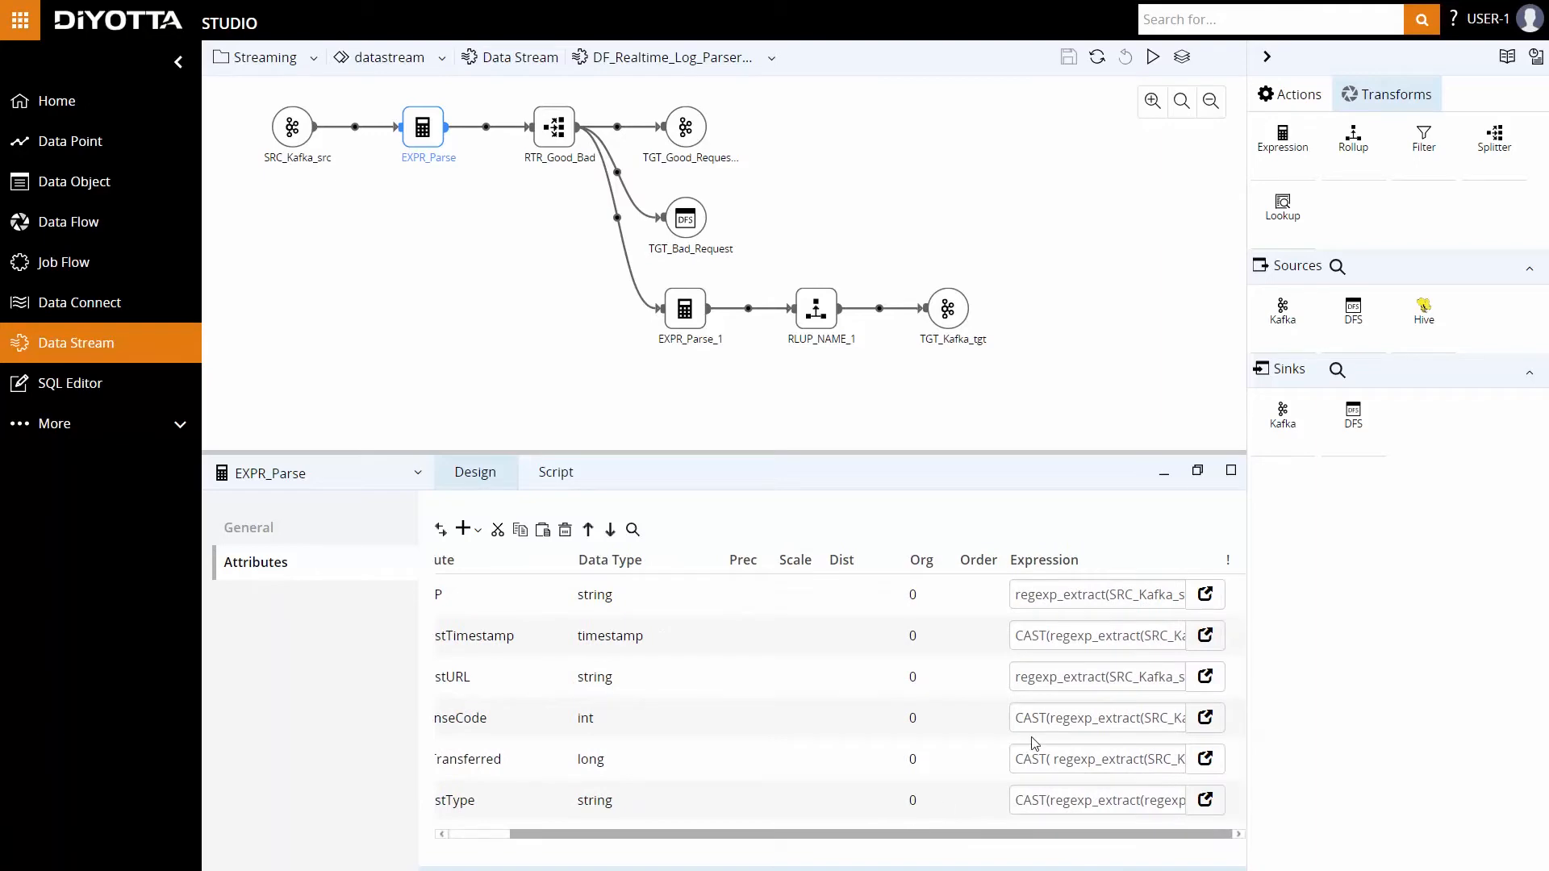
{"action": "left_click", "coordinate": [1204, 635]}
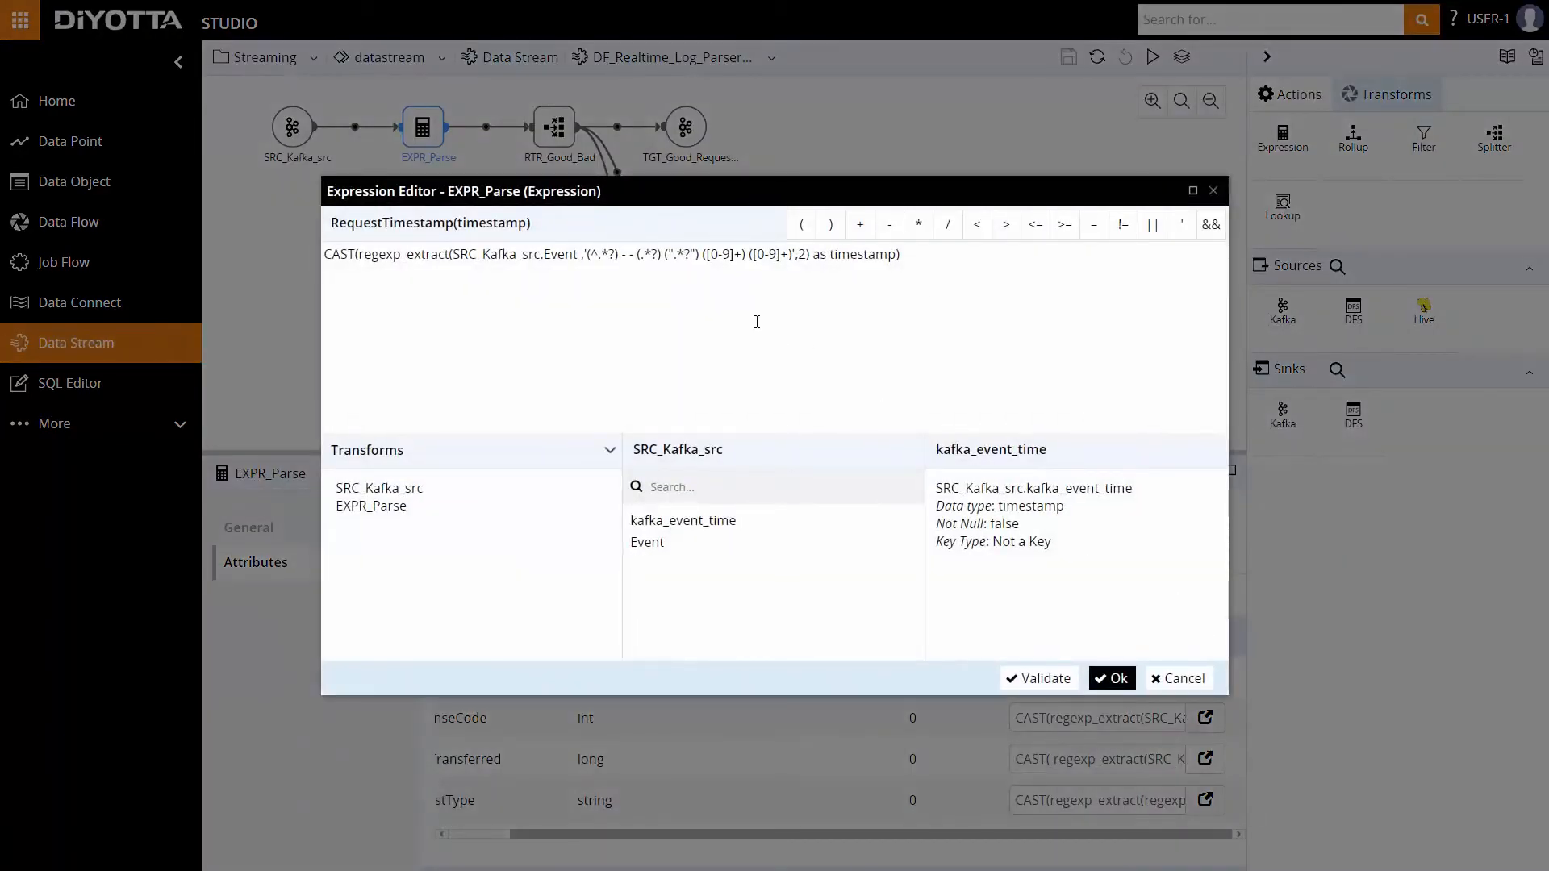
{"action": "left_click", "coordinate": [1111, 680]}
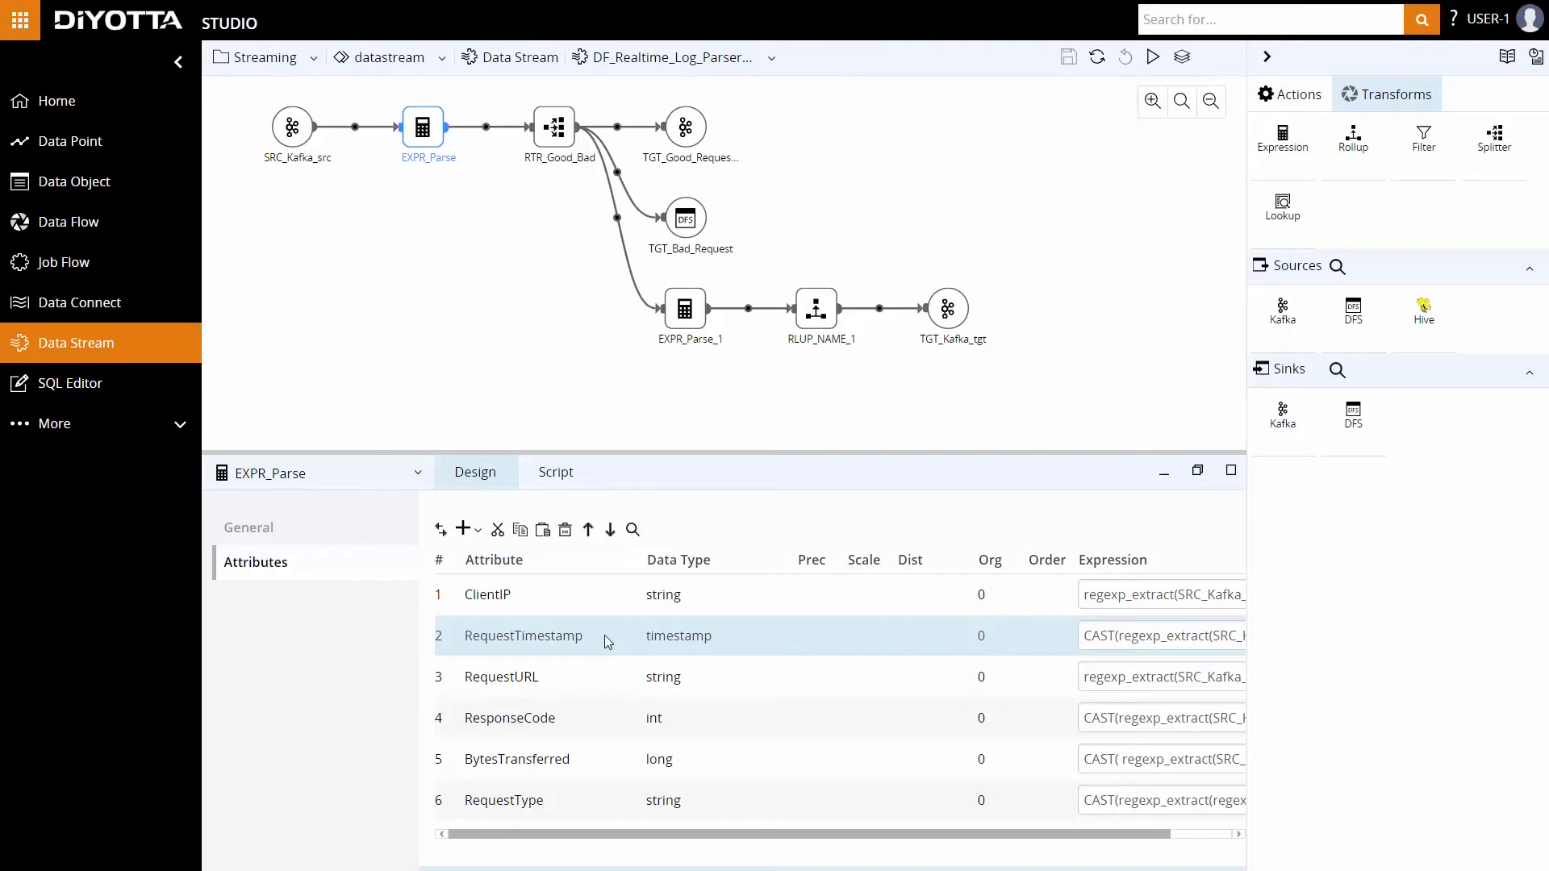
{"action": "left_click", "coordinate": [553, 125]}
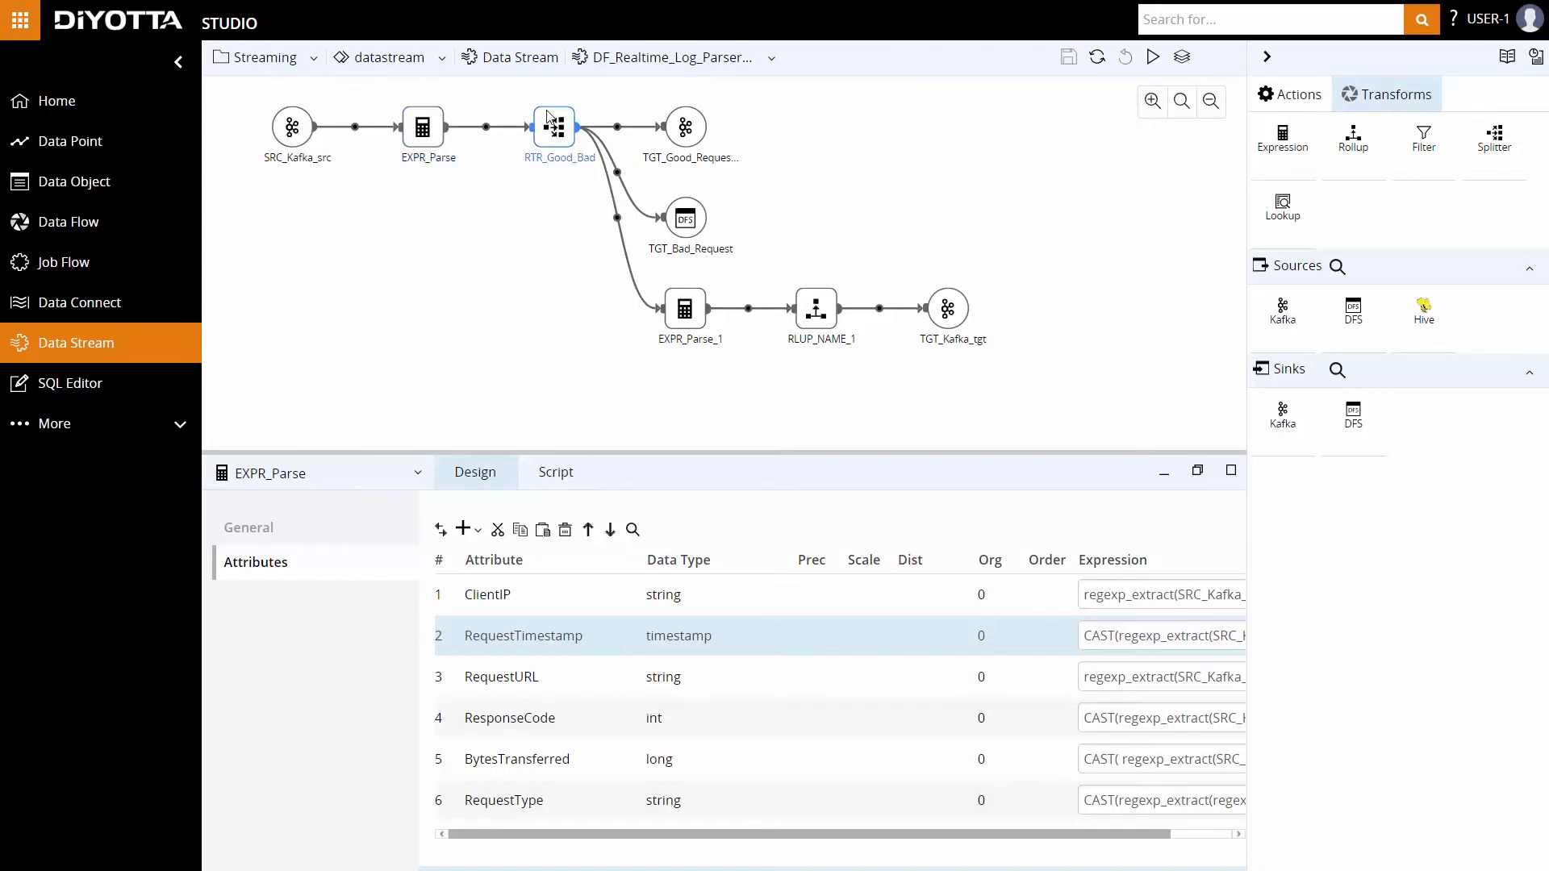
Show RTR_Good_Bad's conditions: GOOD for ResponseCode 200, BAD otherwise, STATS always true
{"action": "left_click", "coordinate": [553, 126]}
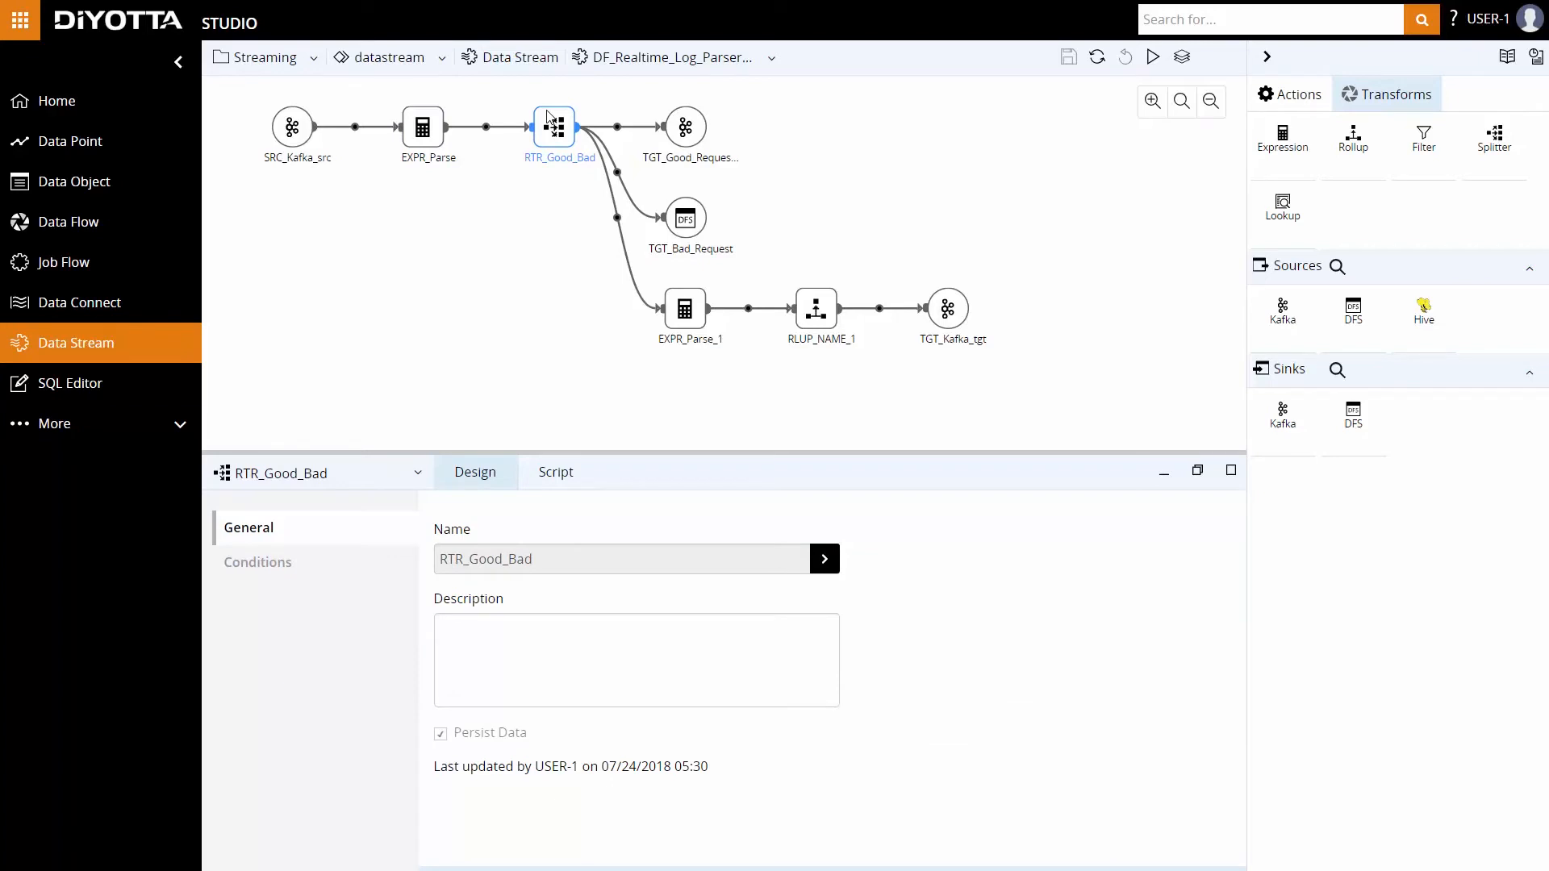
{"action": "mouse_move", "coordinate": [457, 215]}
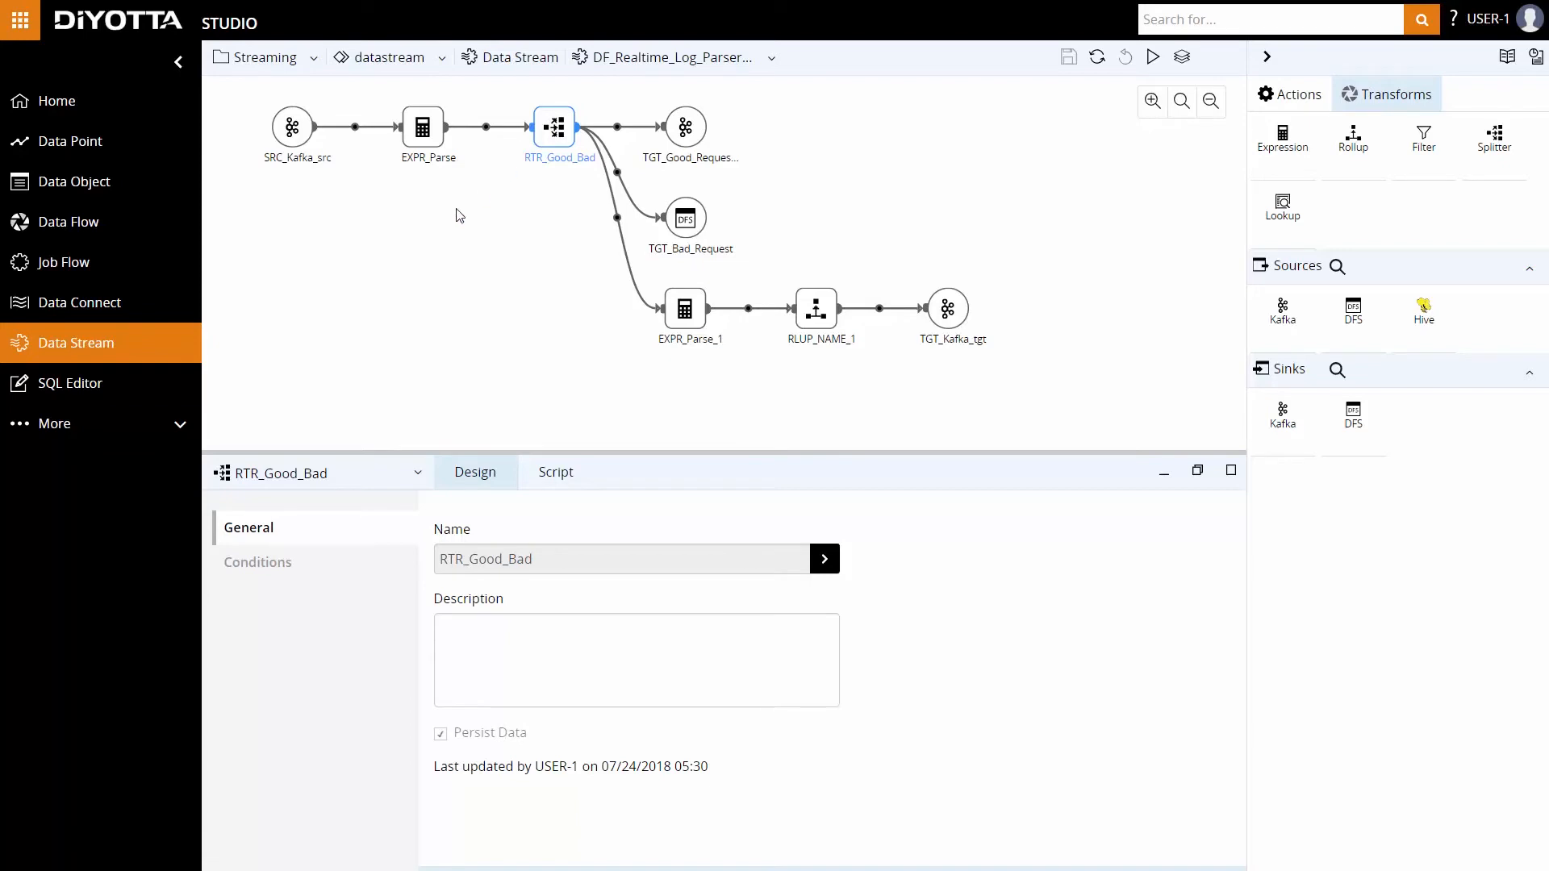
{"action": "left_click", "coordinate": [256, 562]}
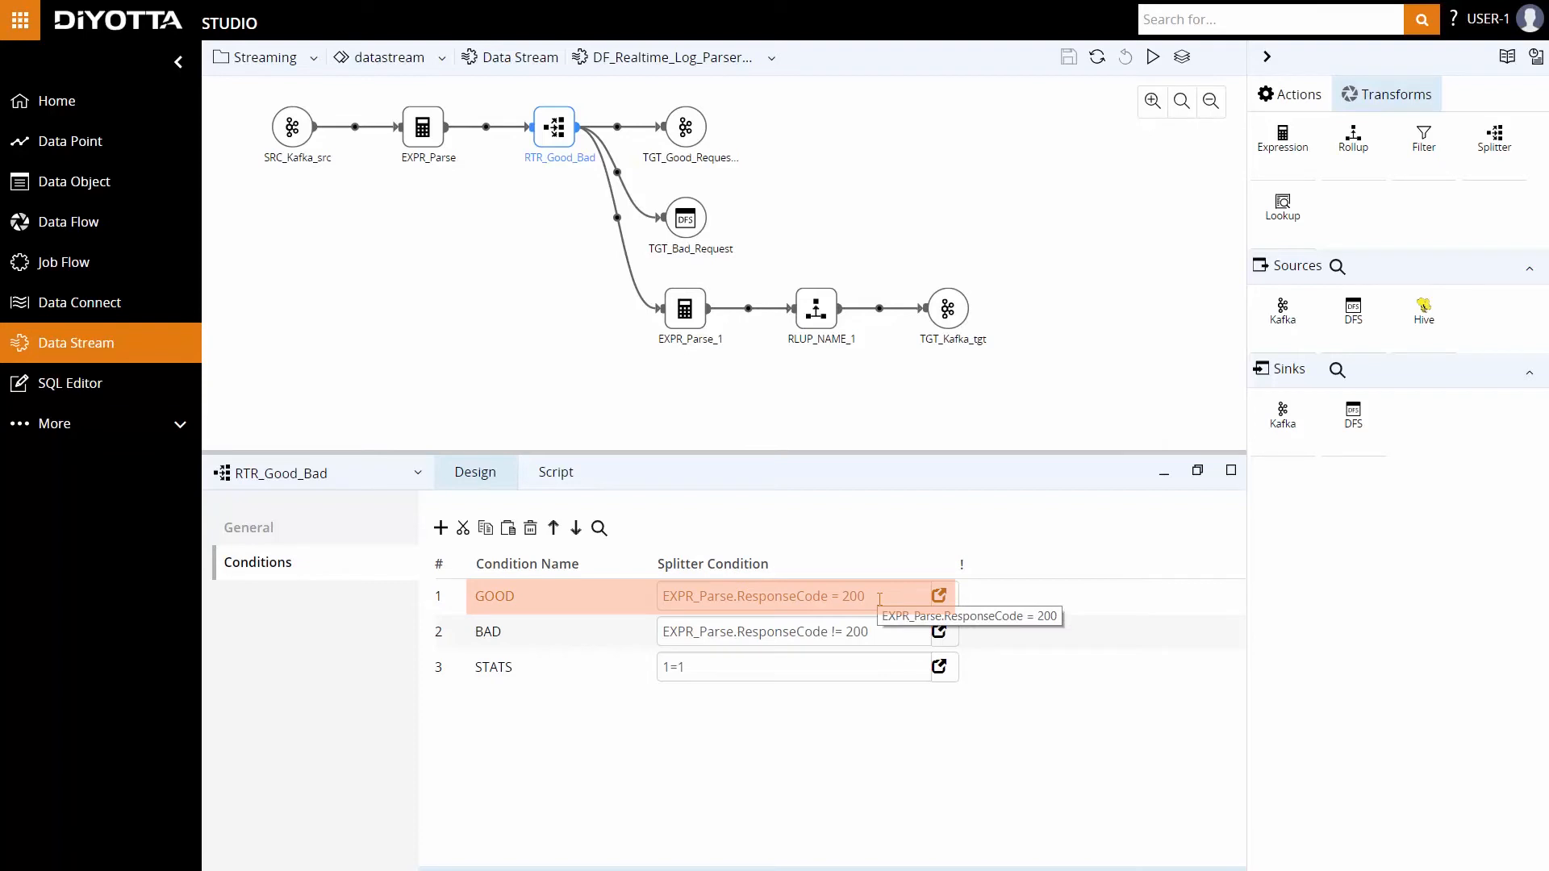
{"action": "mouse_move", "coordinate": [736, 248]}
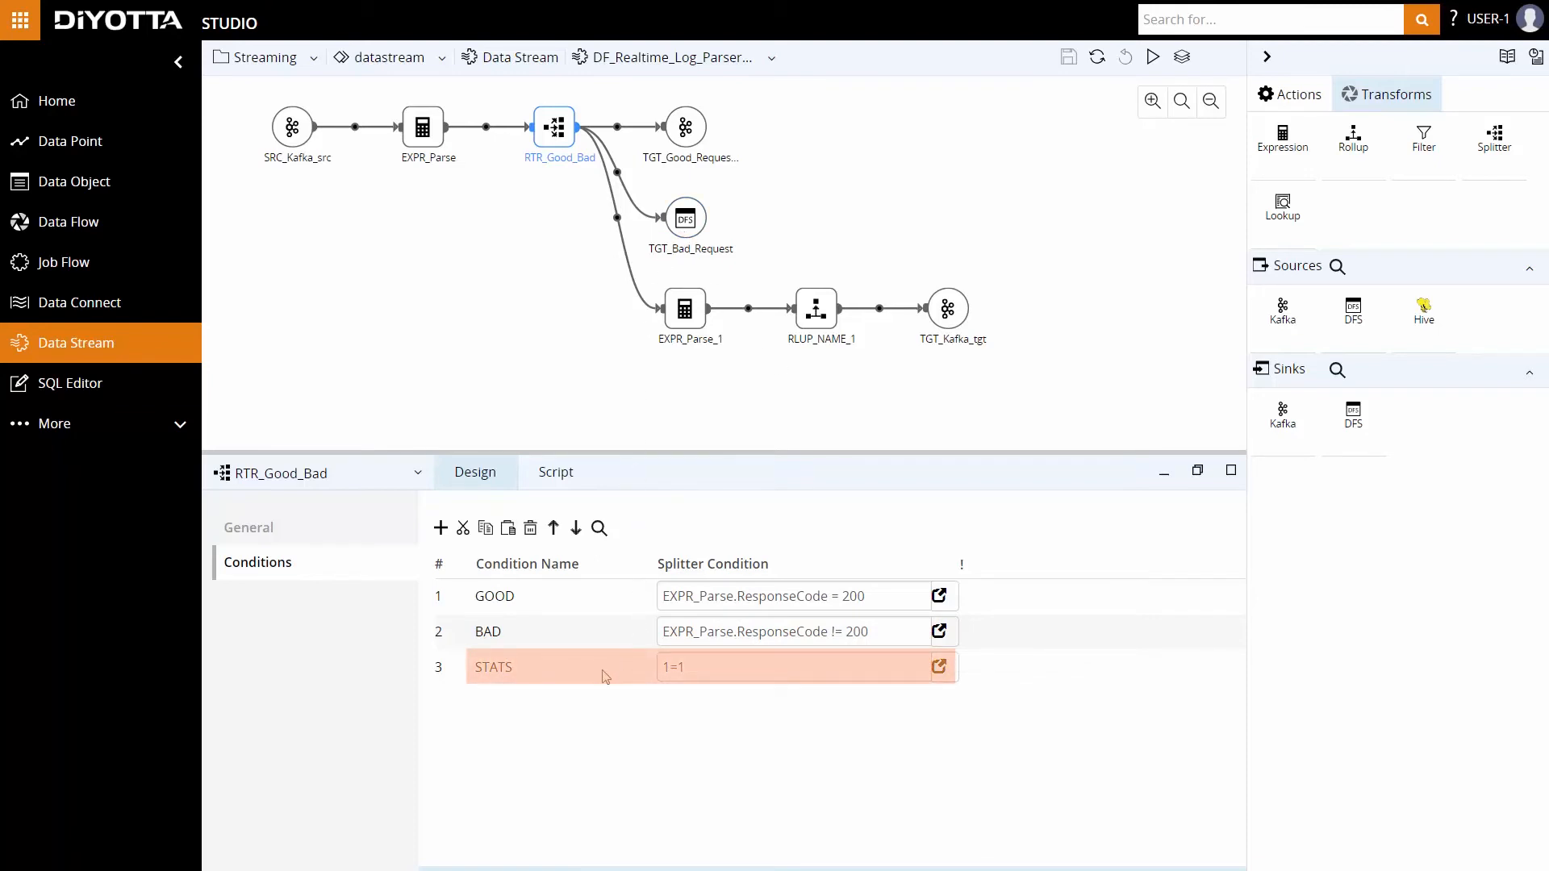
{"action": "mouse_move", "coordinate": [800, 678]}
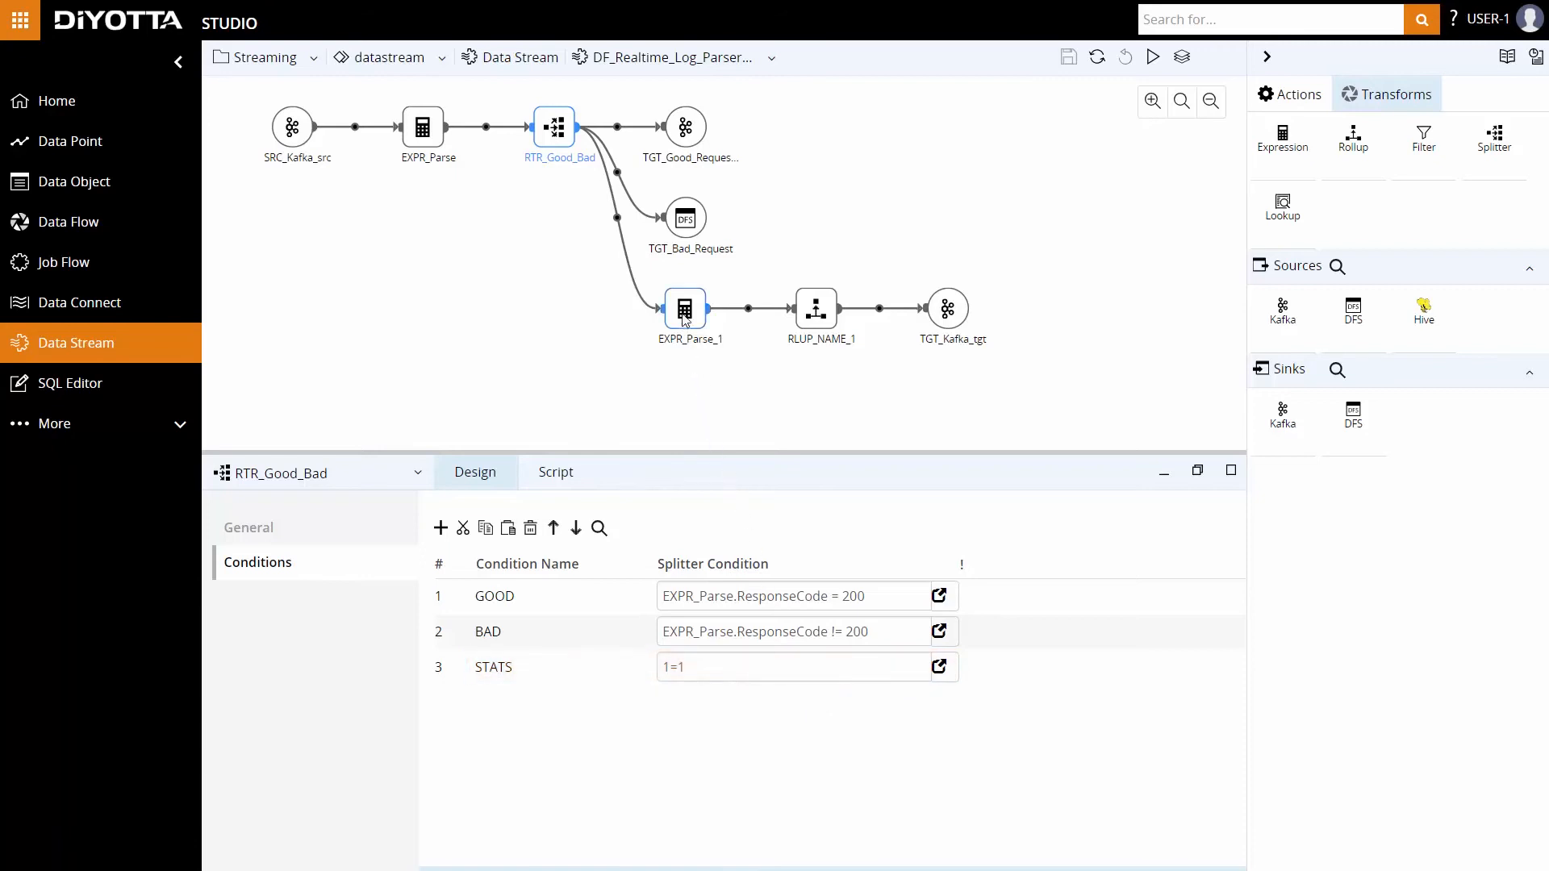
Review EXPR_Parse_1's derived request type and timestamp expressions, then select the RLUP_NAME_1 rollup
{"action": "left_click", "coordinate": [685, 308]}
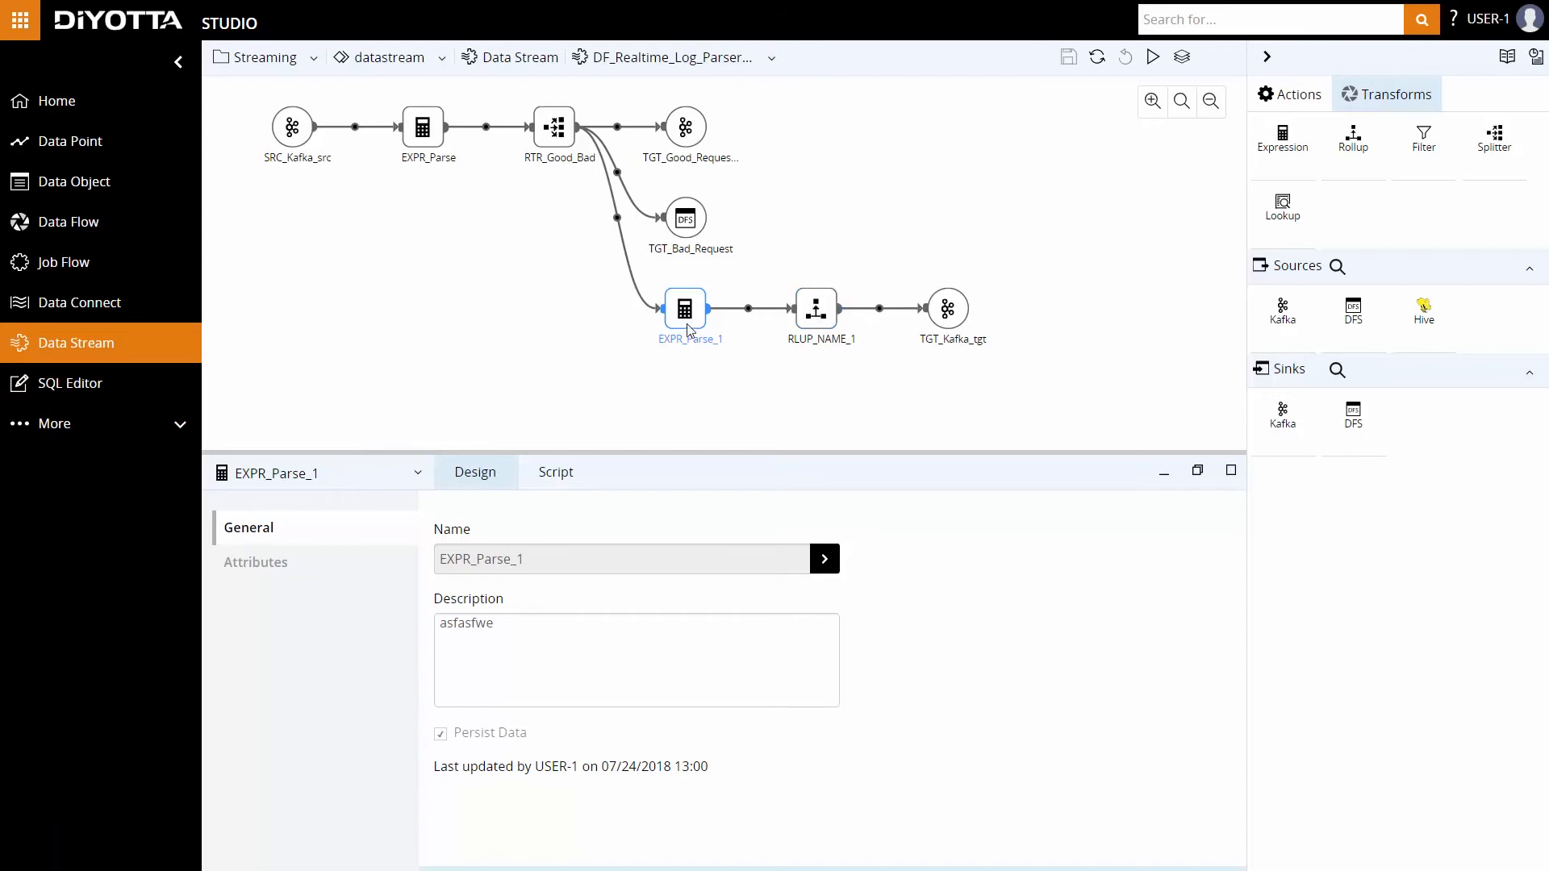
{"action": "left_click", "coordinate": [255, 562]}
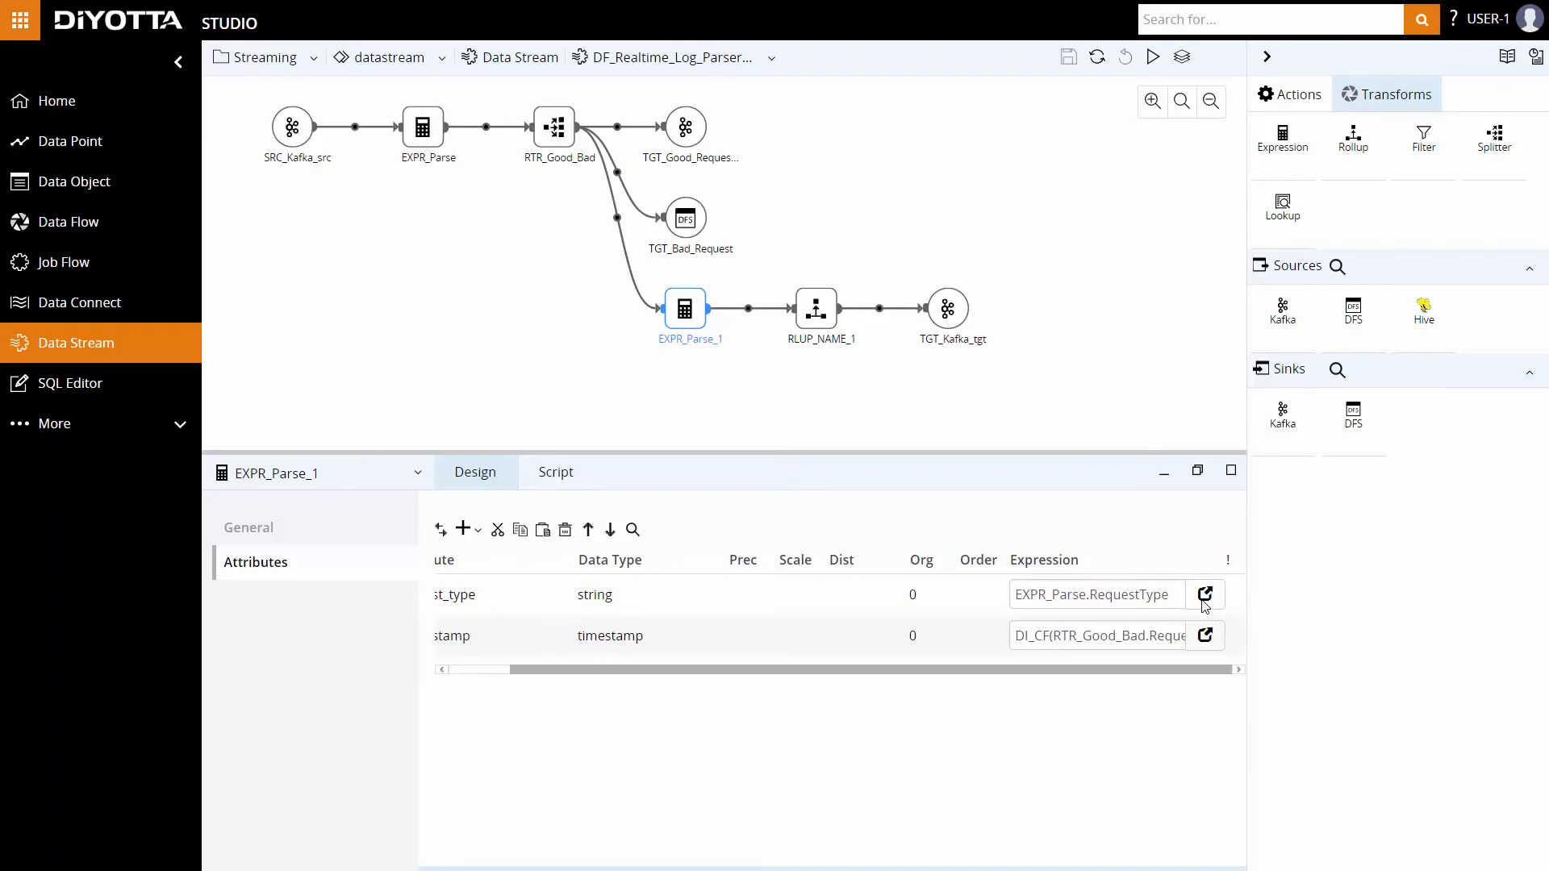
{"action": "left_click", "coordinate": [1204, 594]}
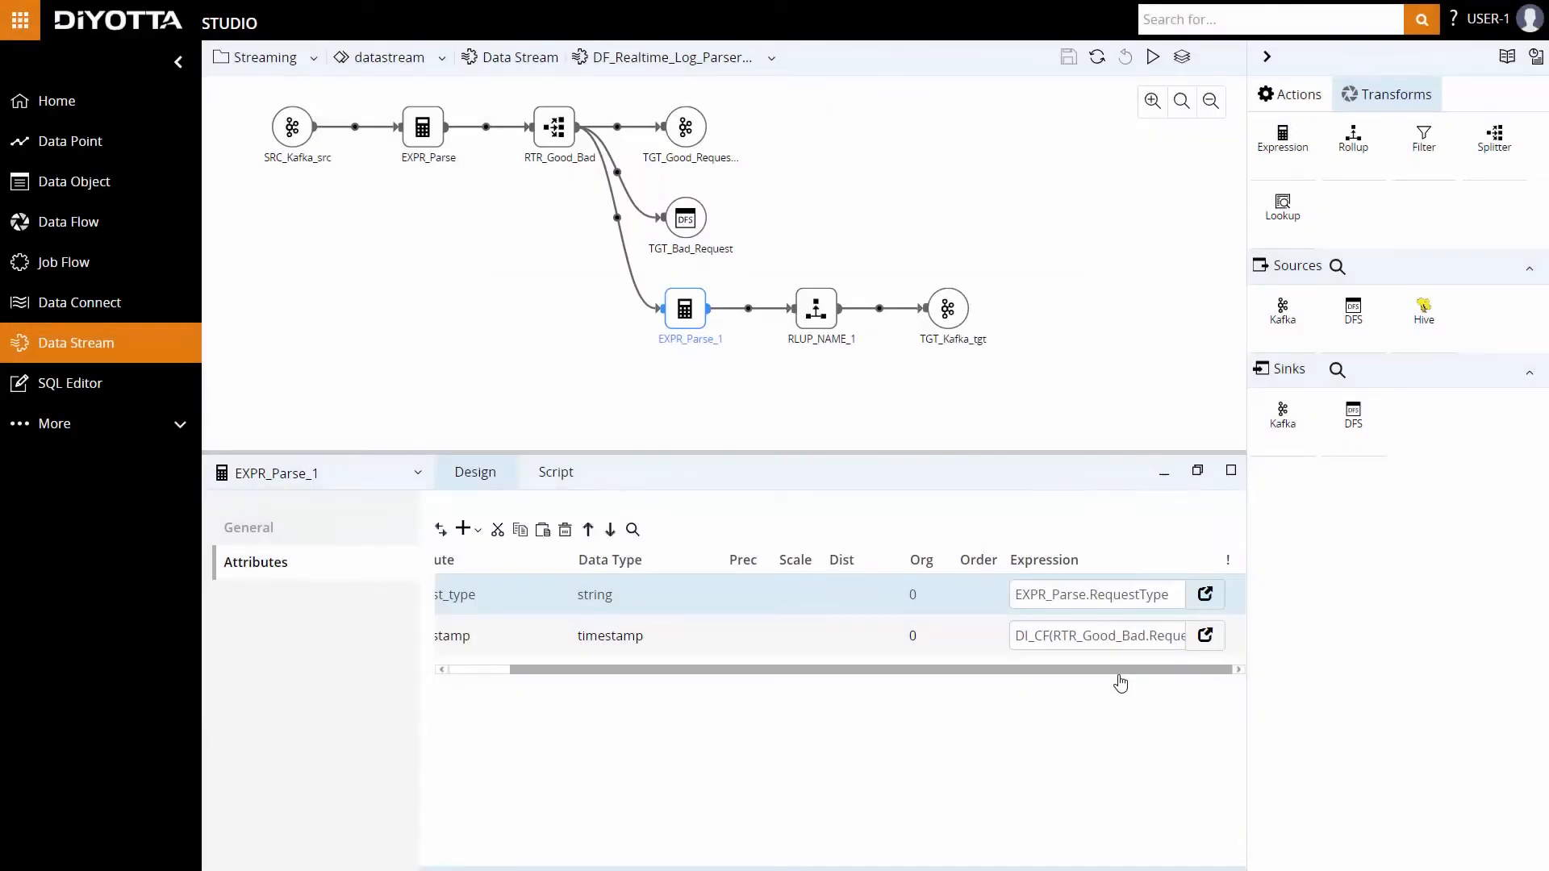
{"action": "left_click", "coordinate": [816, 308]}
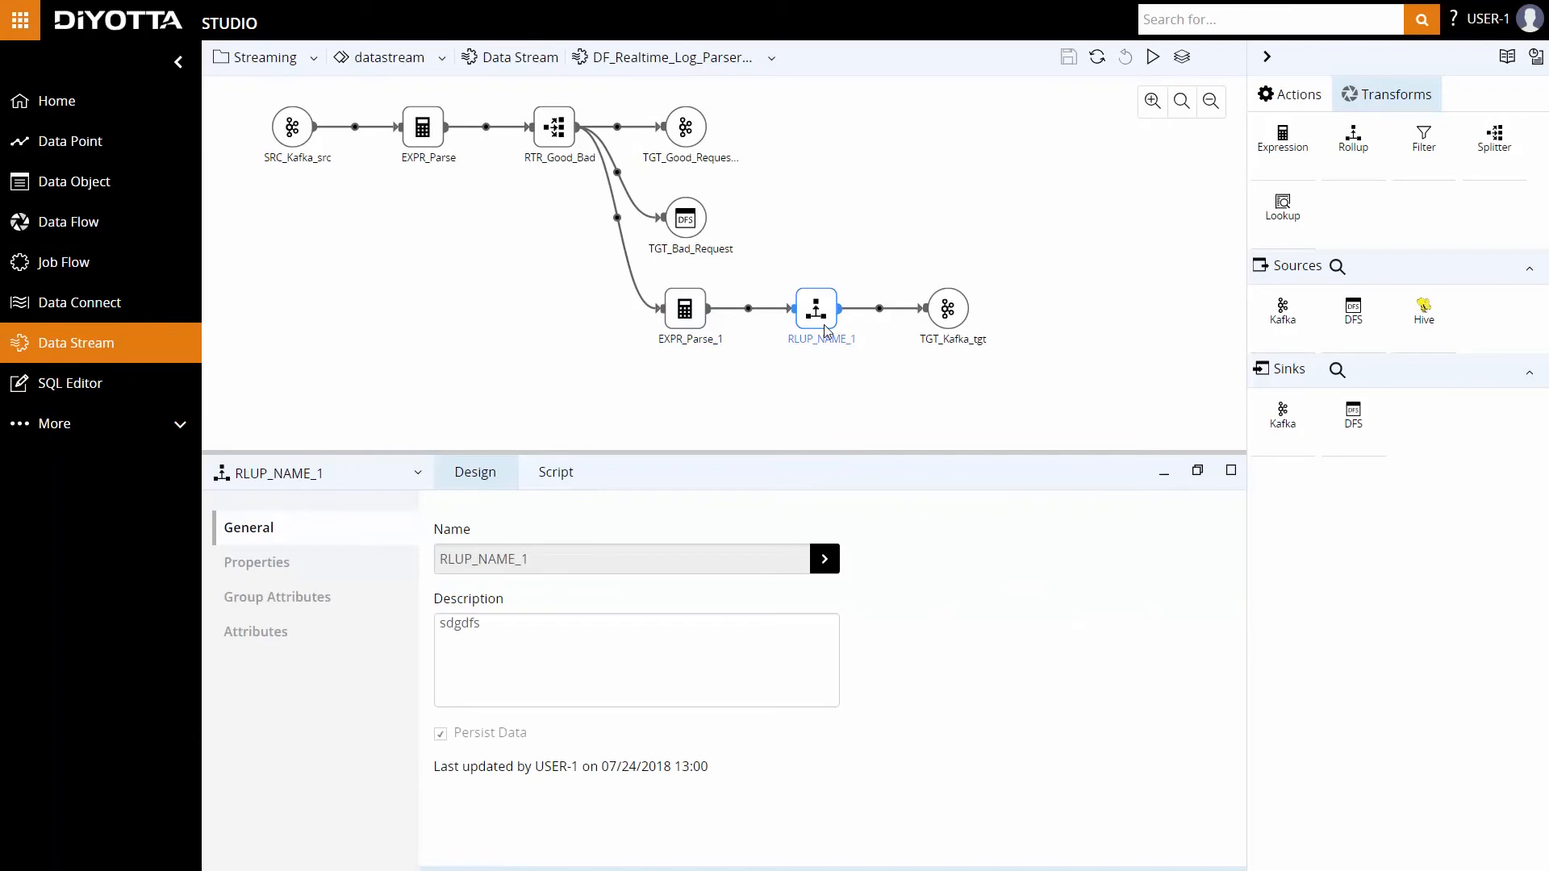
Check RLUP_NAME_1's 60-second window aggregate and count attribute, then show TGT_Kafka_tgt's details
{"action": "left_click", "coordinate": [684, 309]}
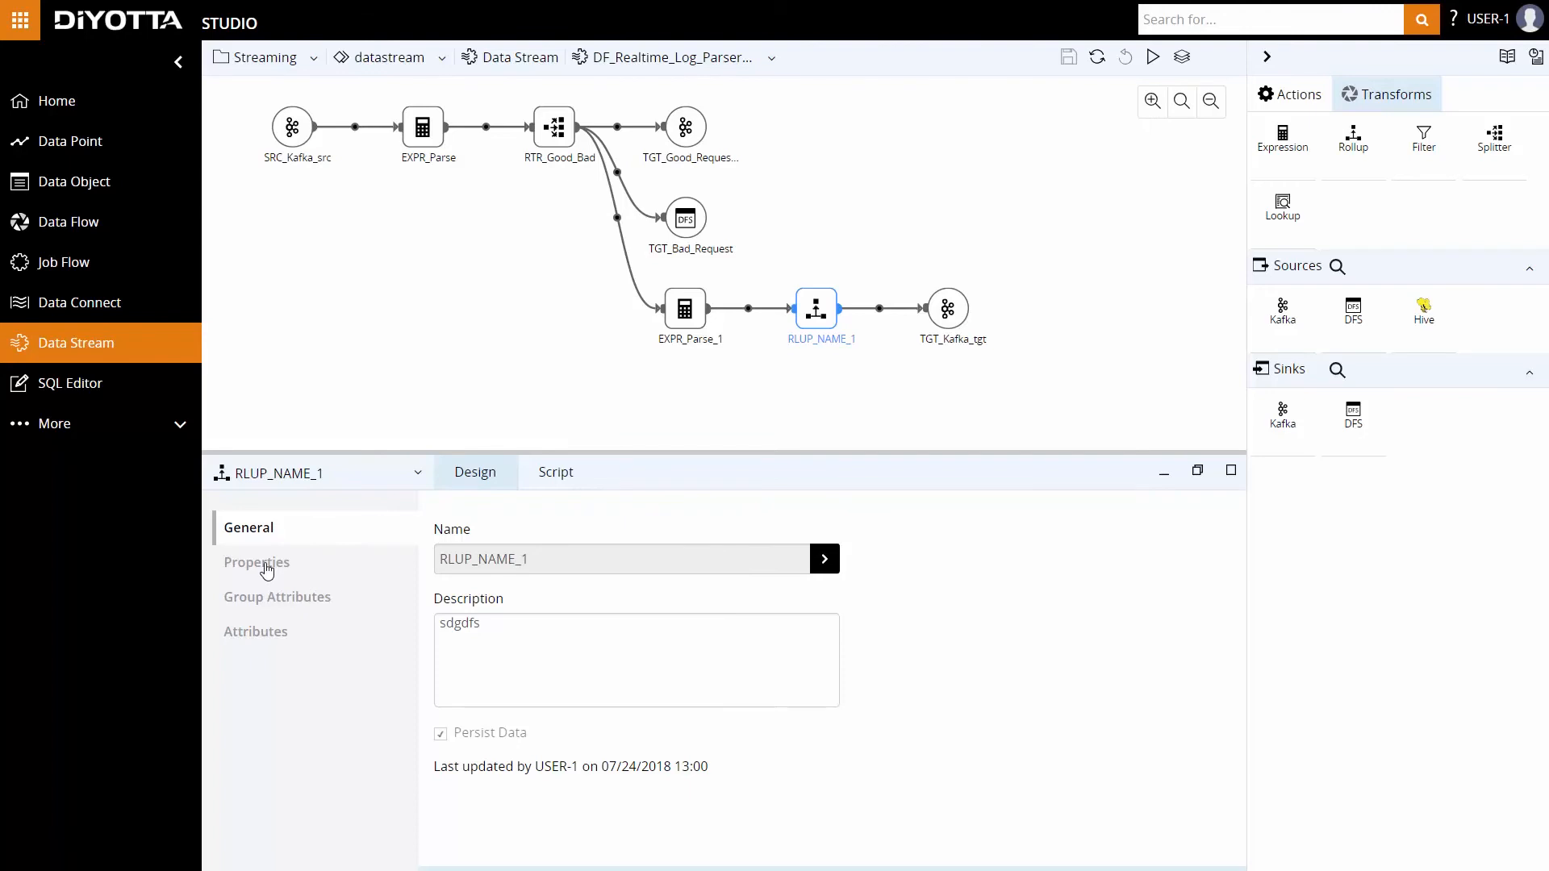
{"action": "left_click", "coordinate": [257, 562]}
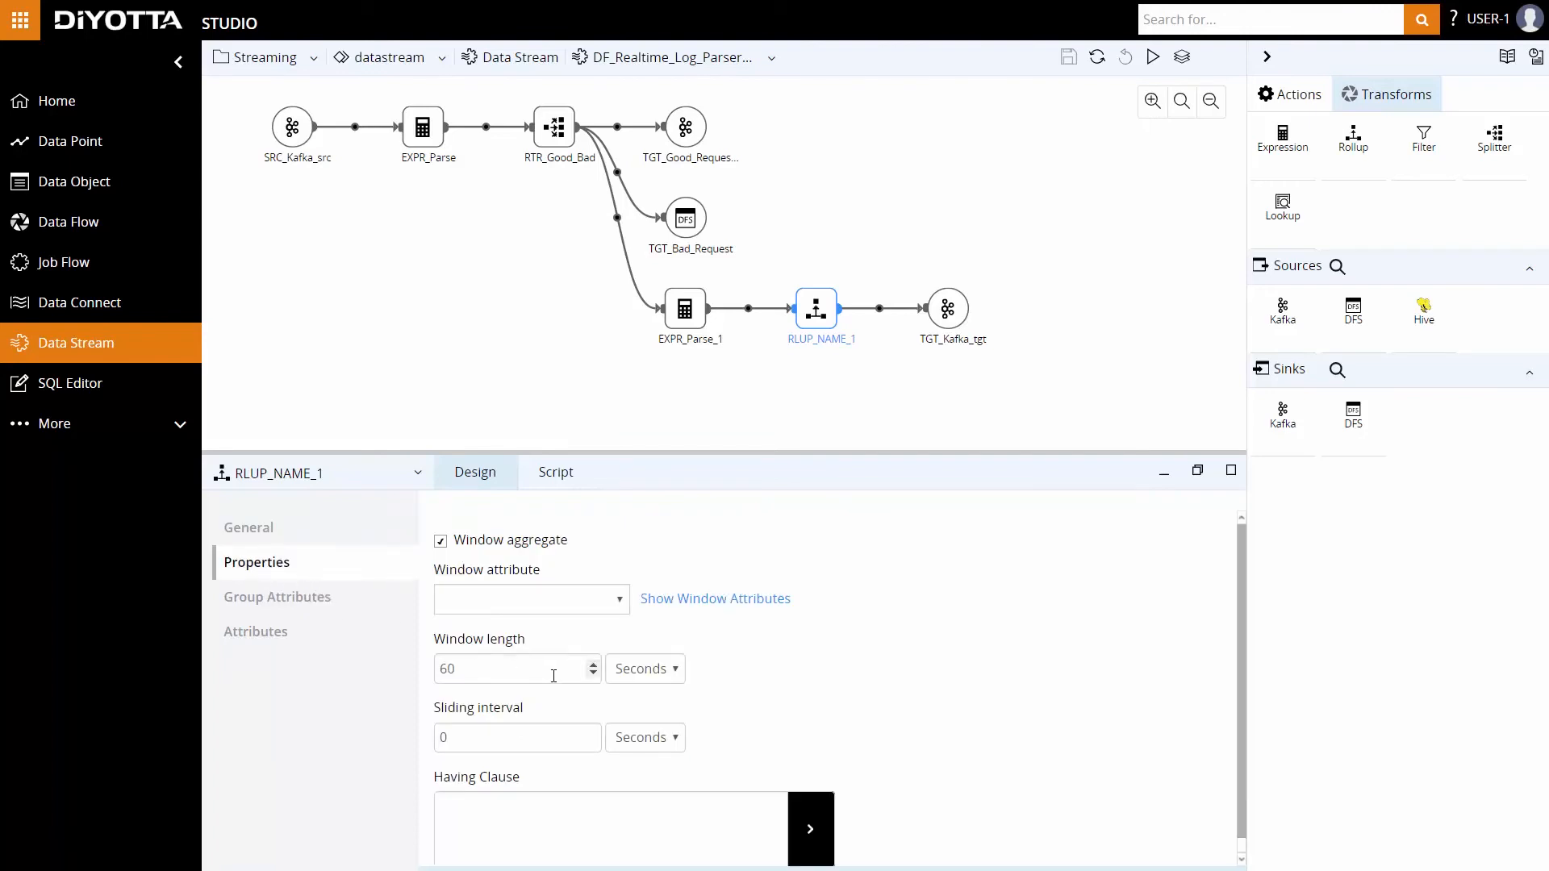
{"action": "left_click", "coordinate": [255, 631]}
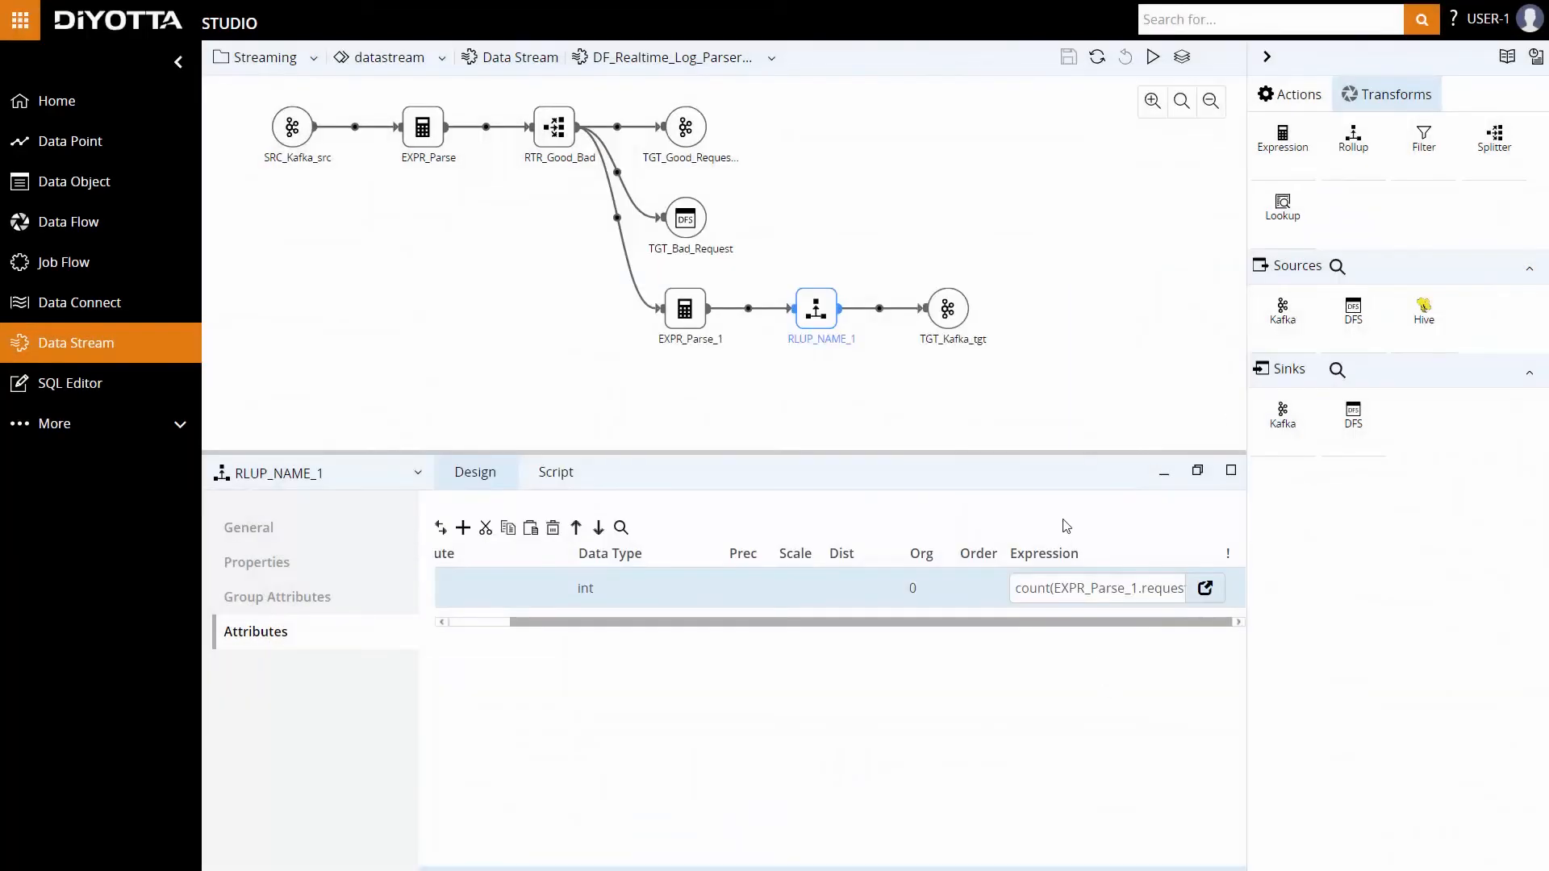
{"action": "left_click", "coordinate": [945, 306]}
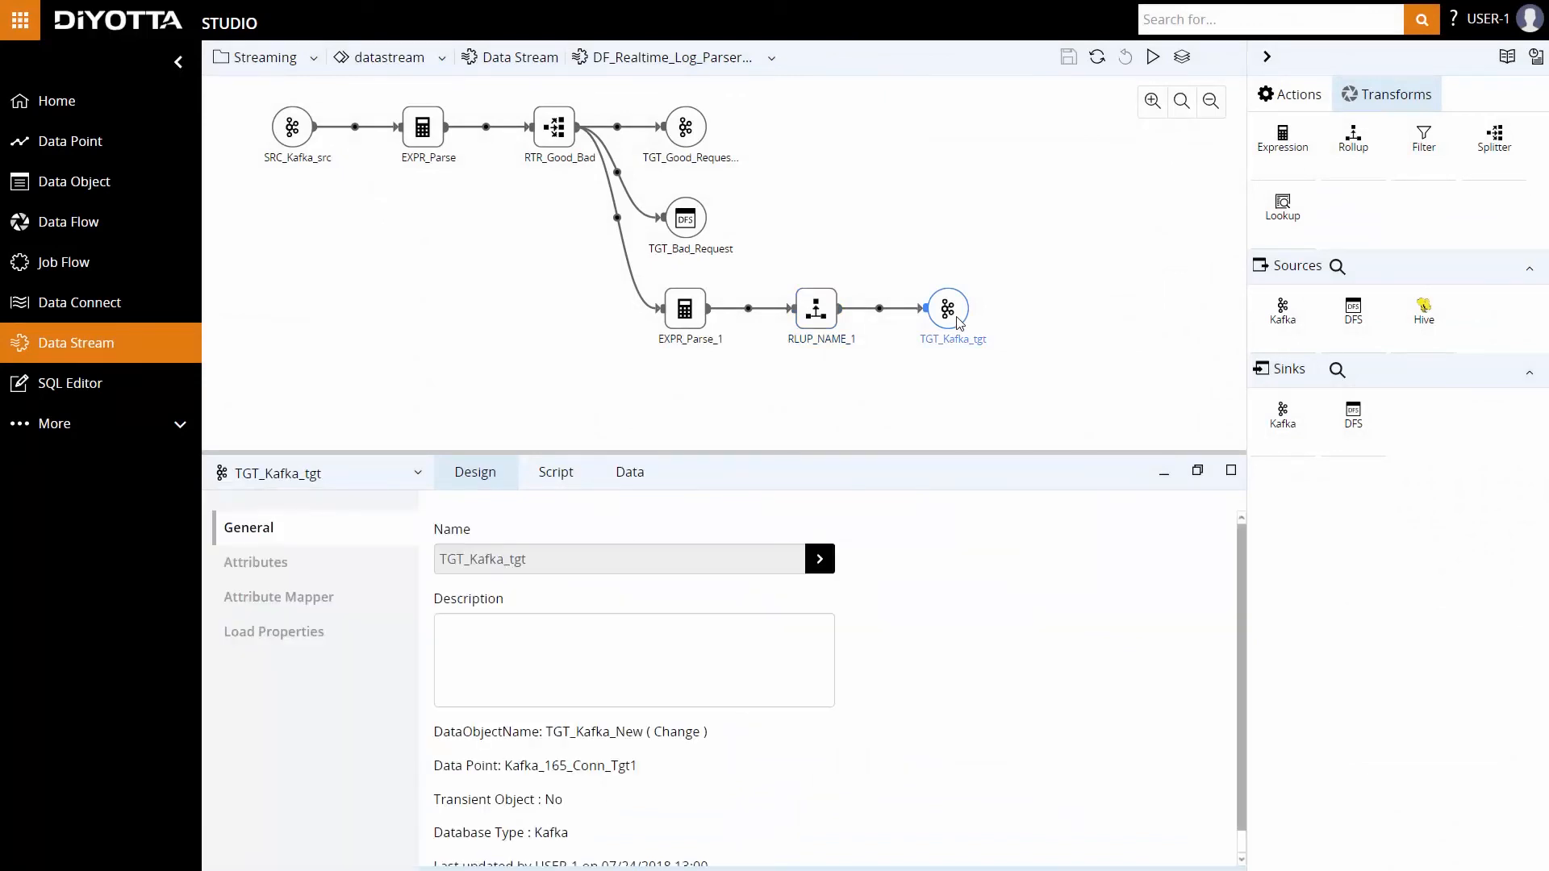
Check the Kafka target's attribute mapping and run the data stream from Actions
{"action": "left_click", "coordinate": [279, 597]}
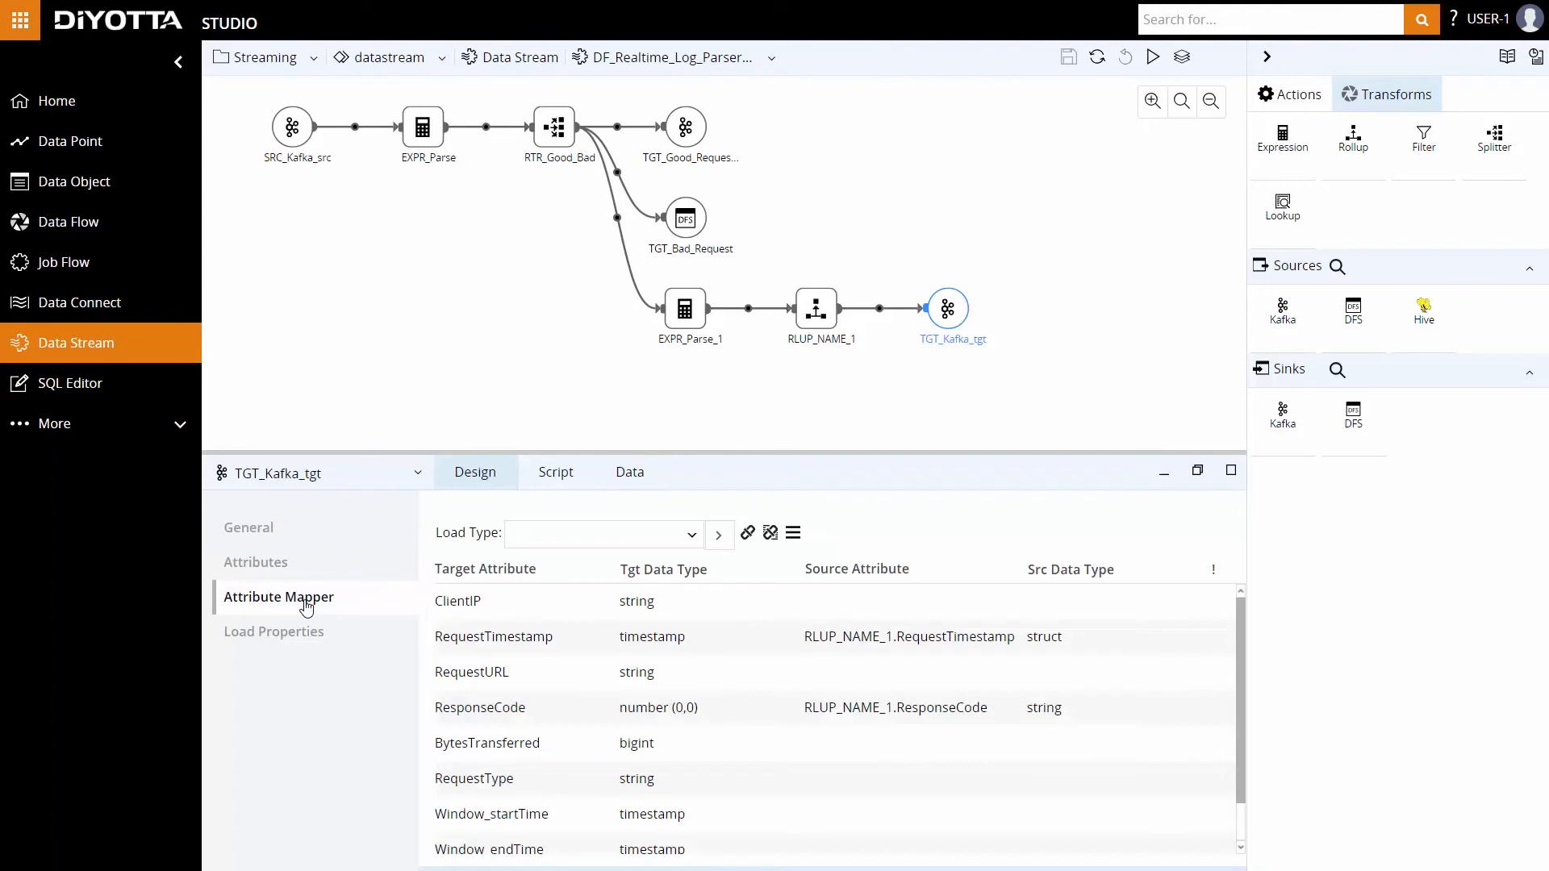
{"action": "mouse_move", "coordinate": [805, 641]}
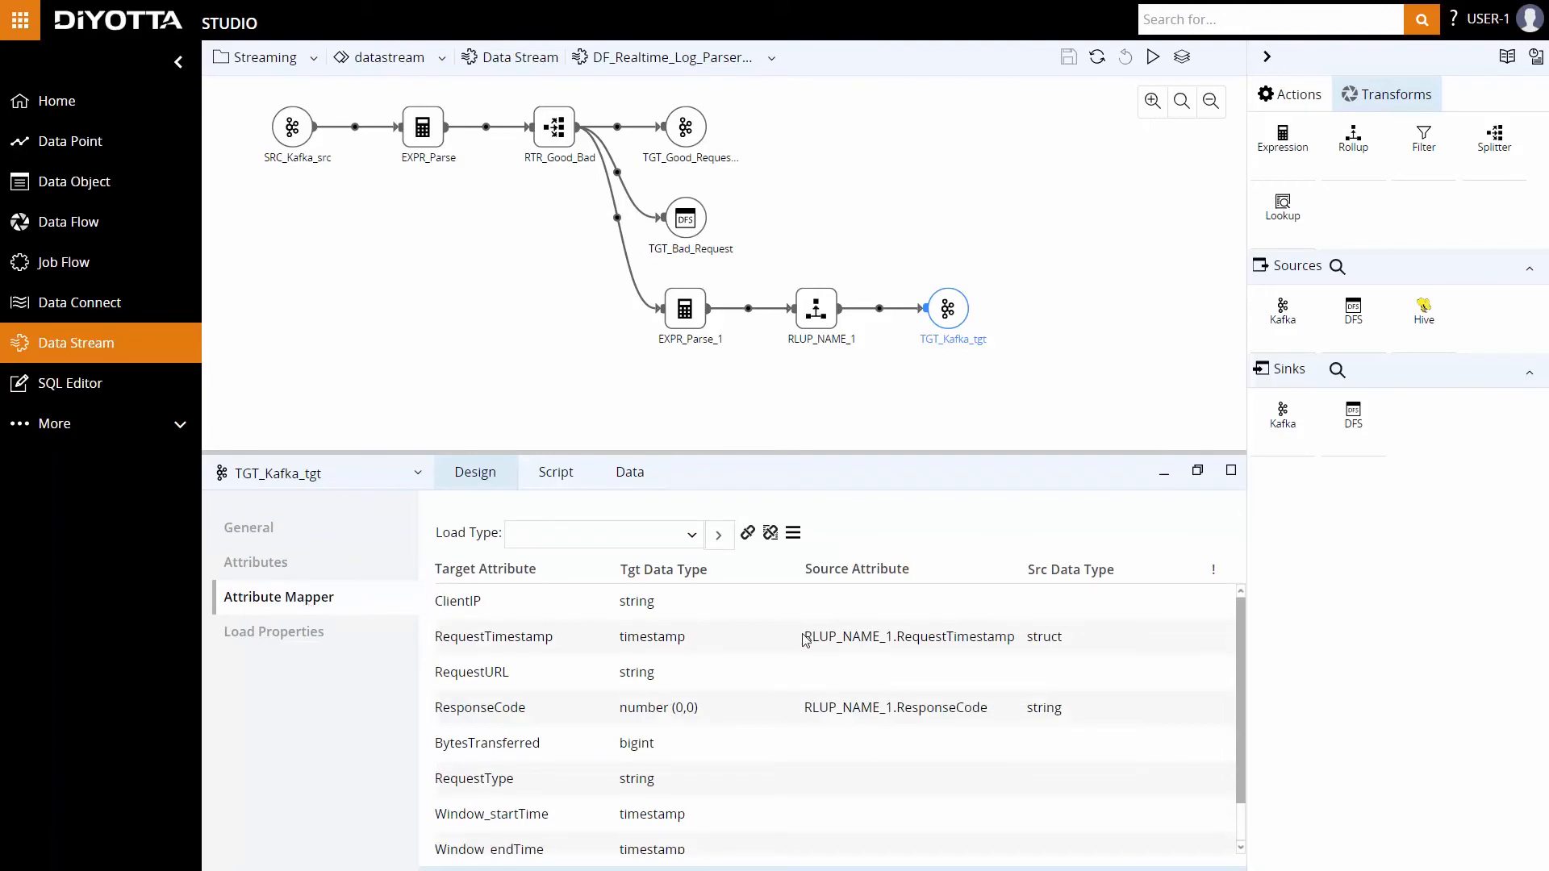
{"action": "mouse_move", "coordinate": [960, 725]}
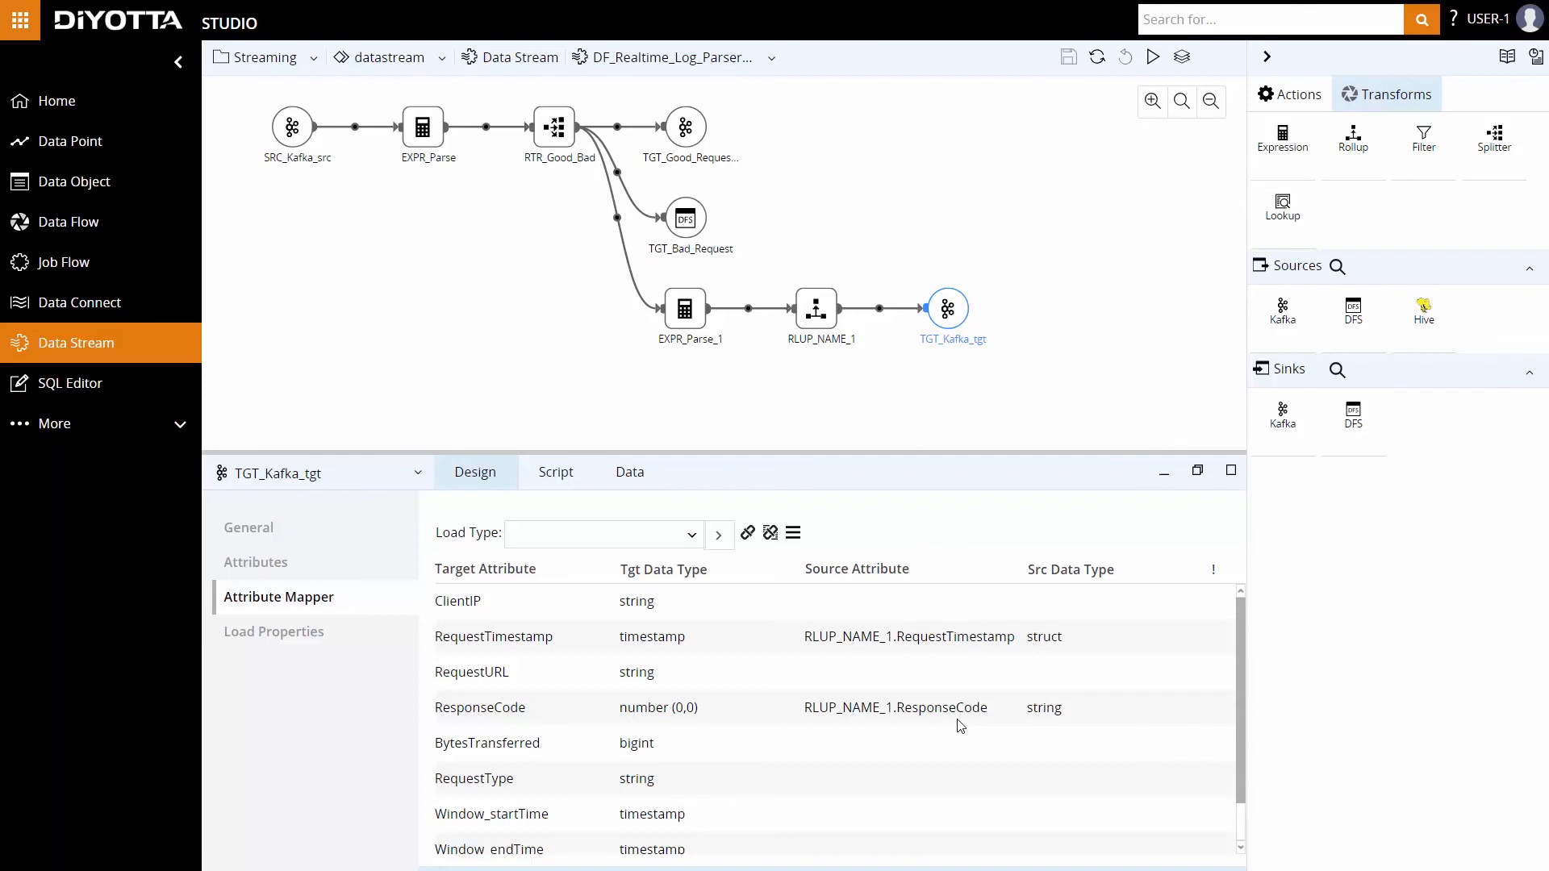
{"action": "mouse_move", "coordinate": [1225, 263]}
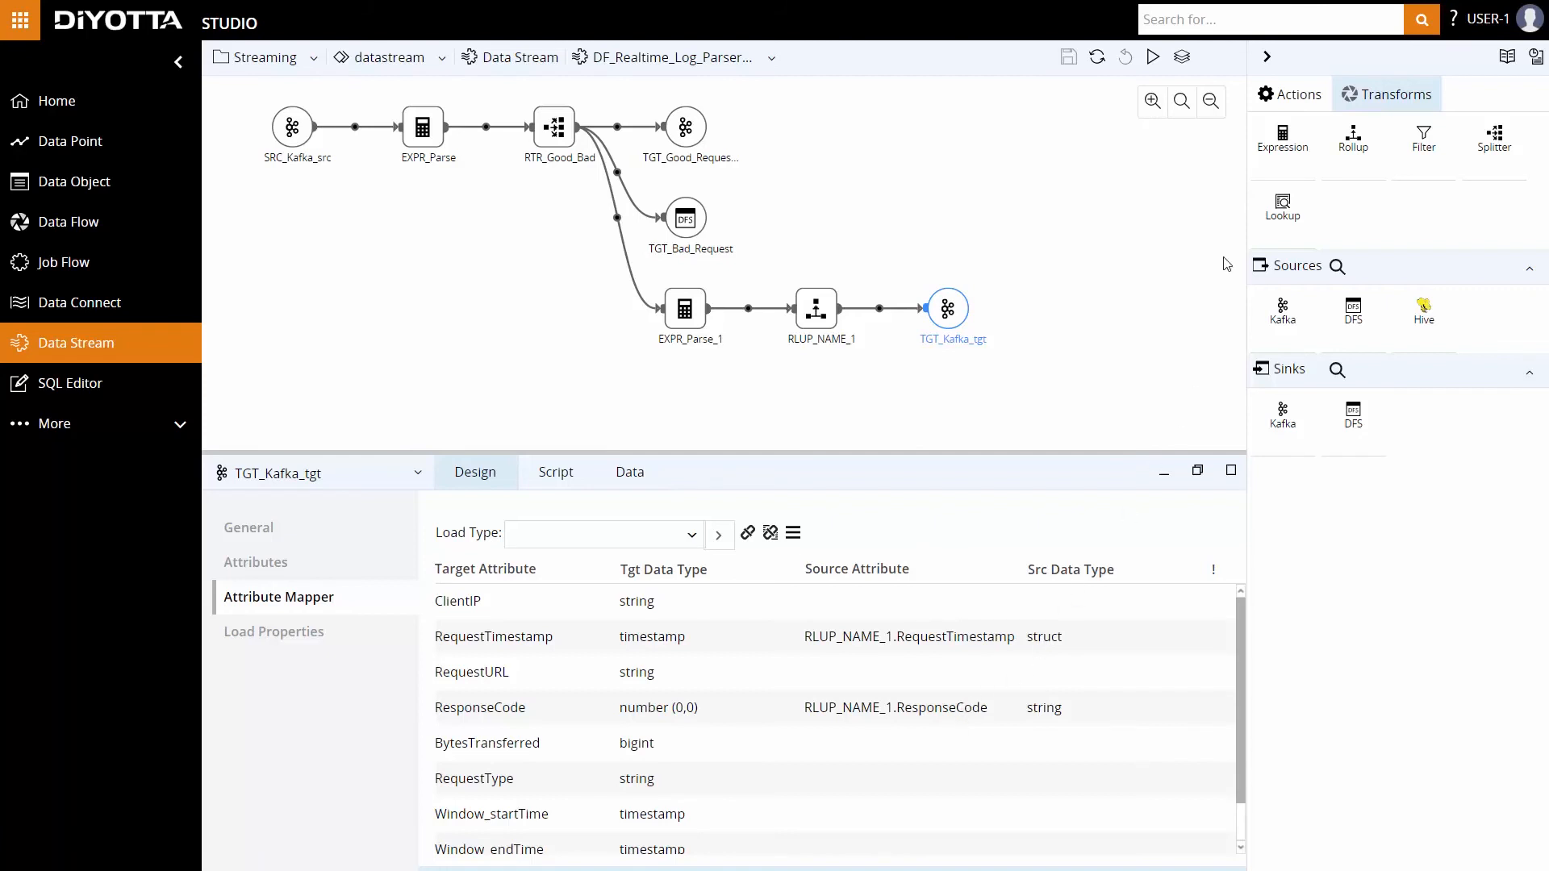
{"action": "left_click", "coordinate": [1288, 93]}
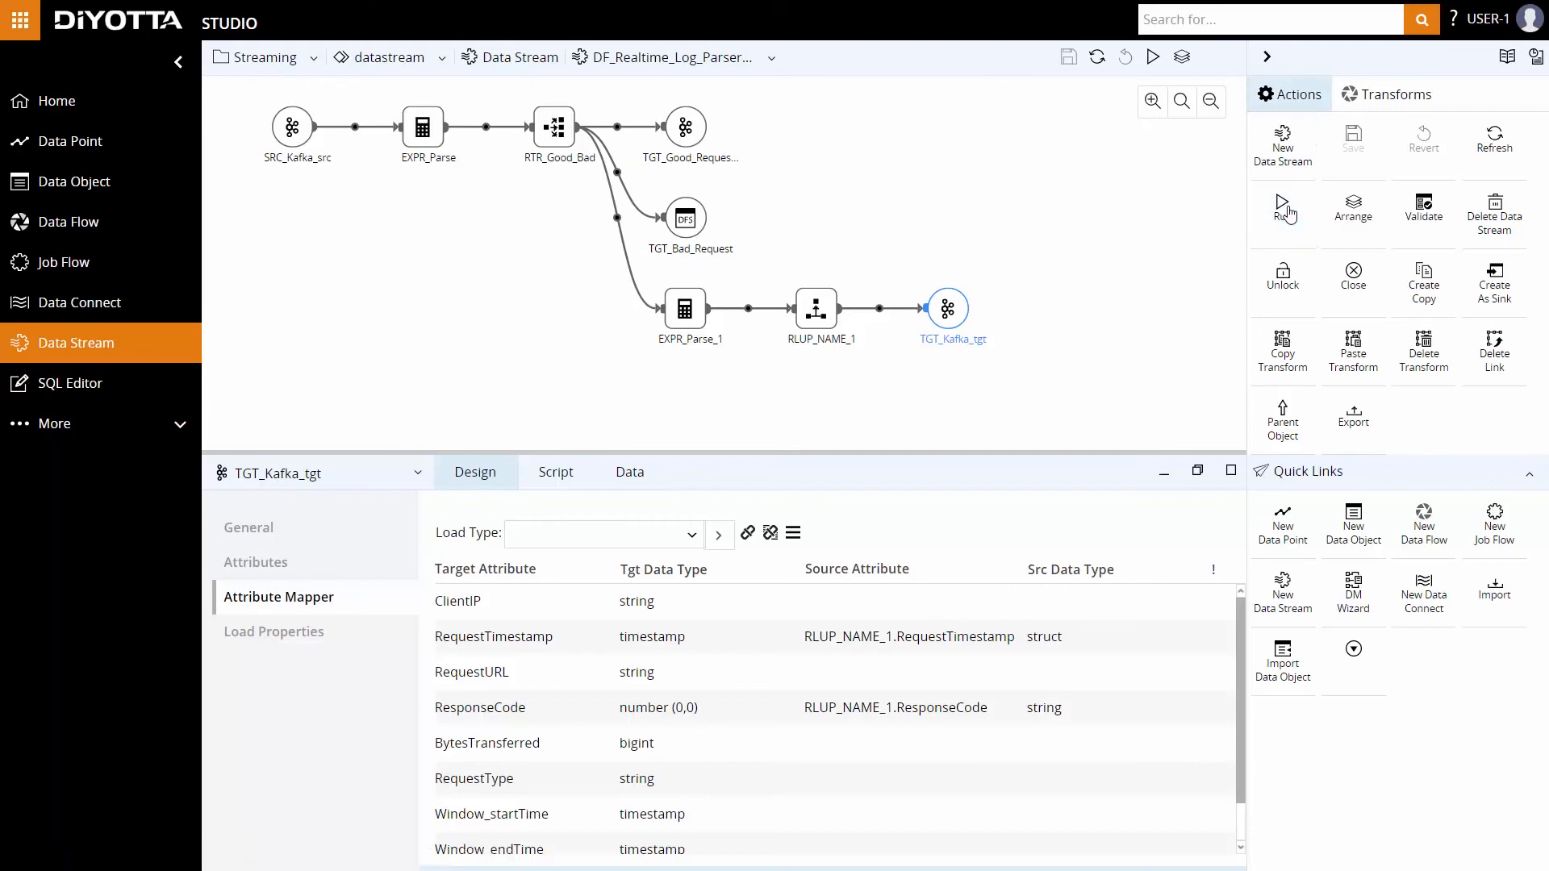
{"action": "left_click", "coordinate": [1283, 210]}
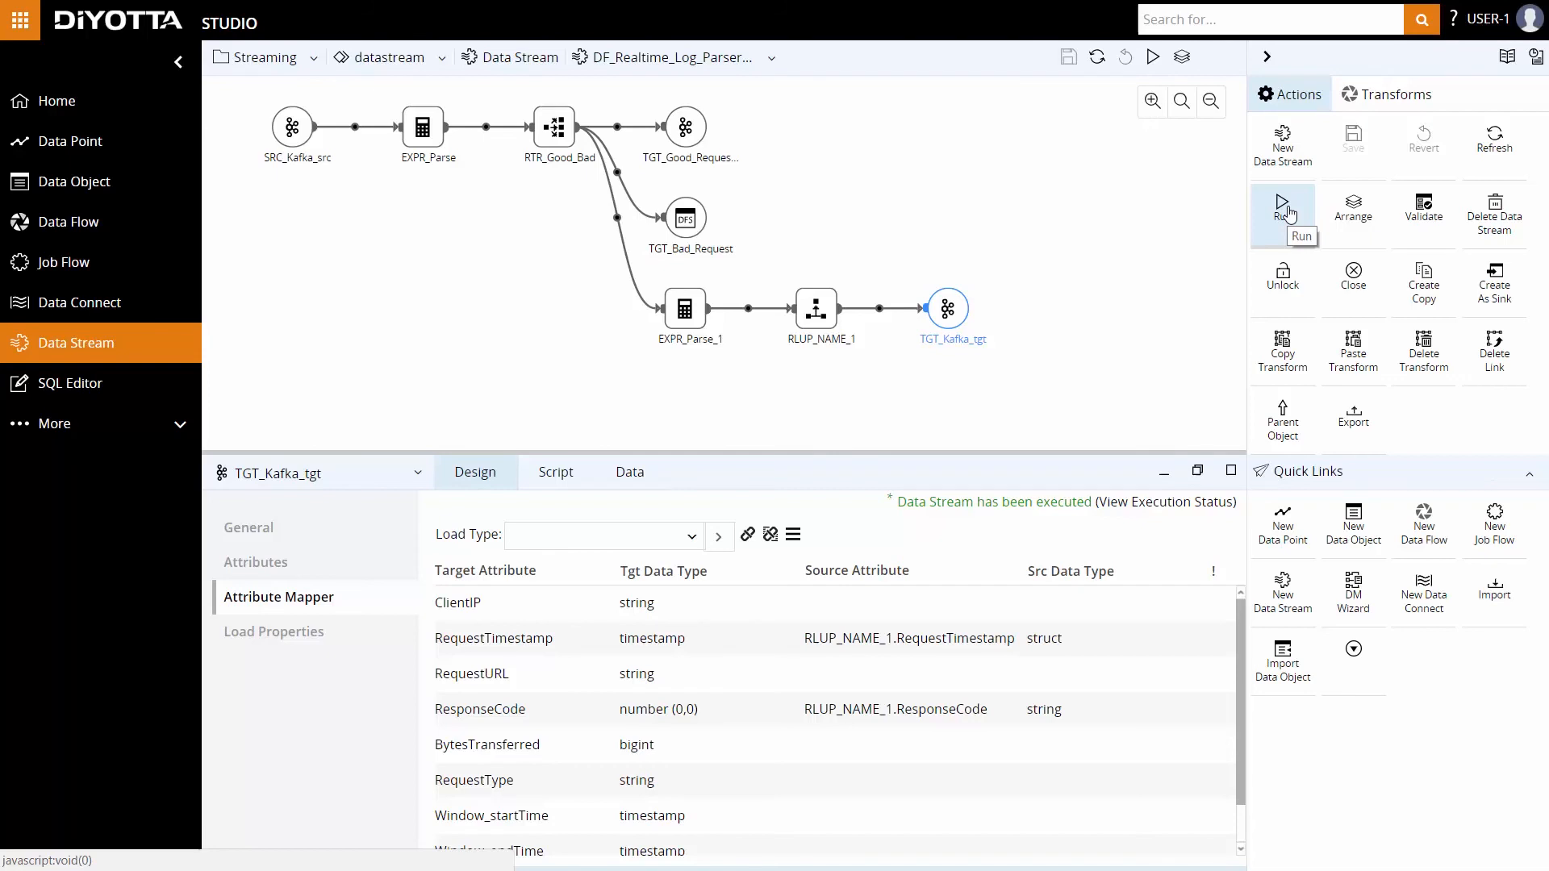
Switch to Diyotta Monitor and show the stream Active in the activity list
{"action": "left_click", "coordinate": [19, 18]}
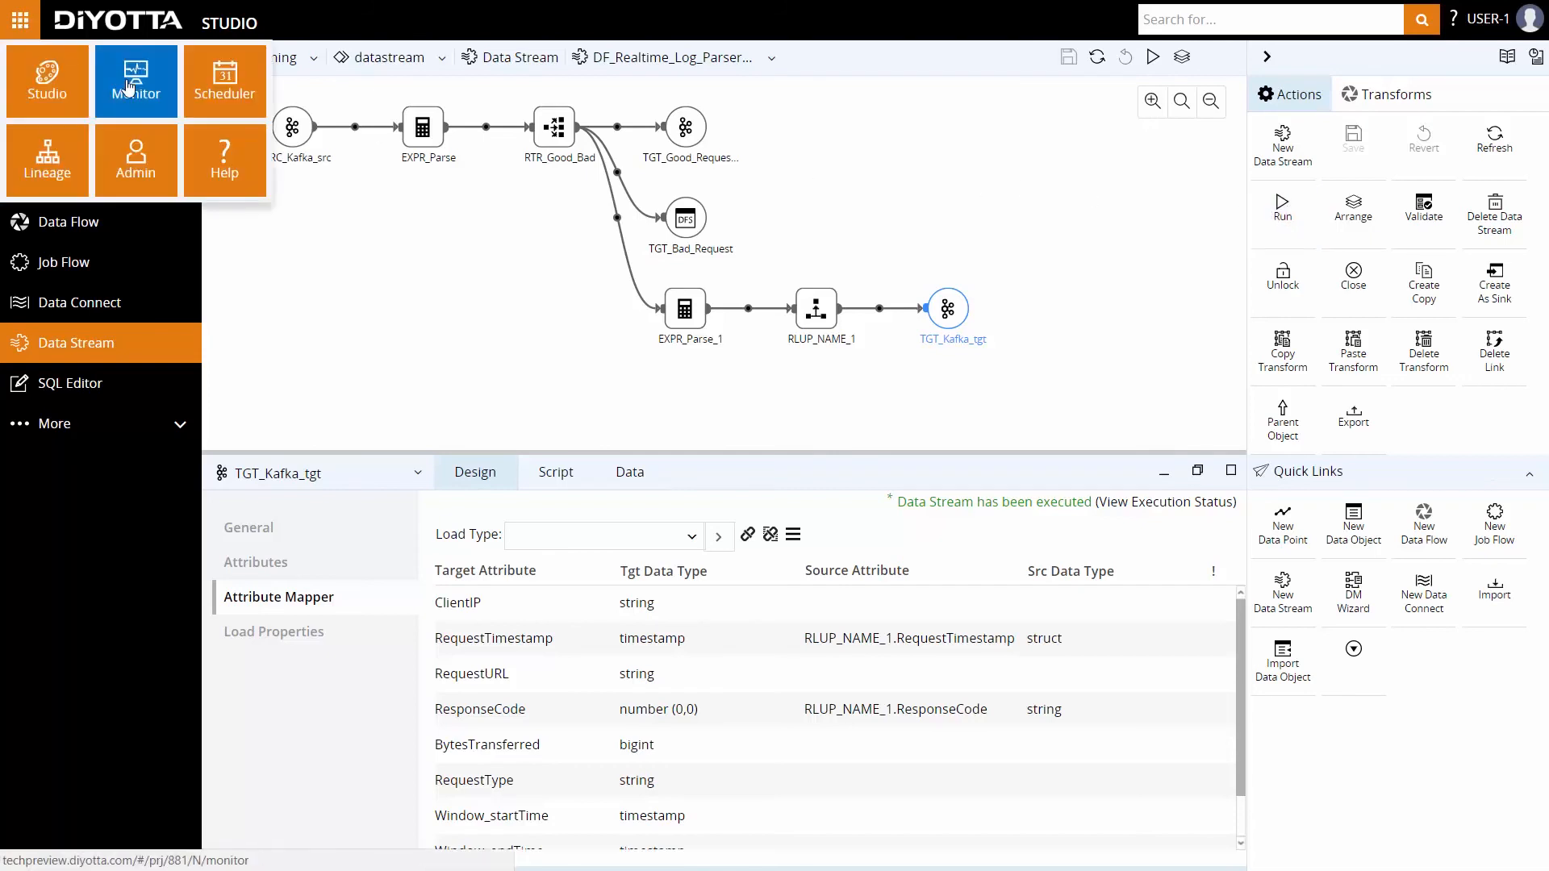
{"action": "left_click", "coordinate": [135, 80]}
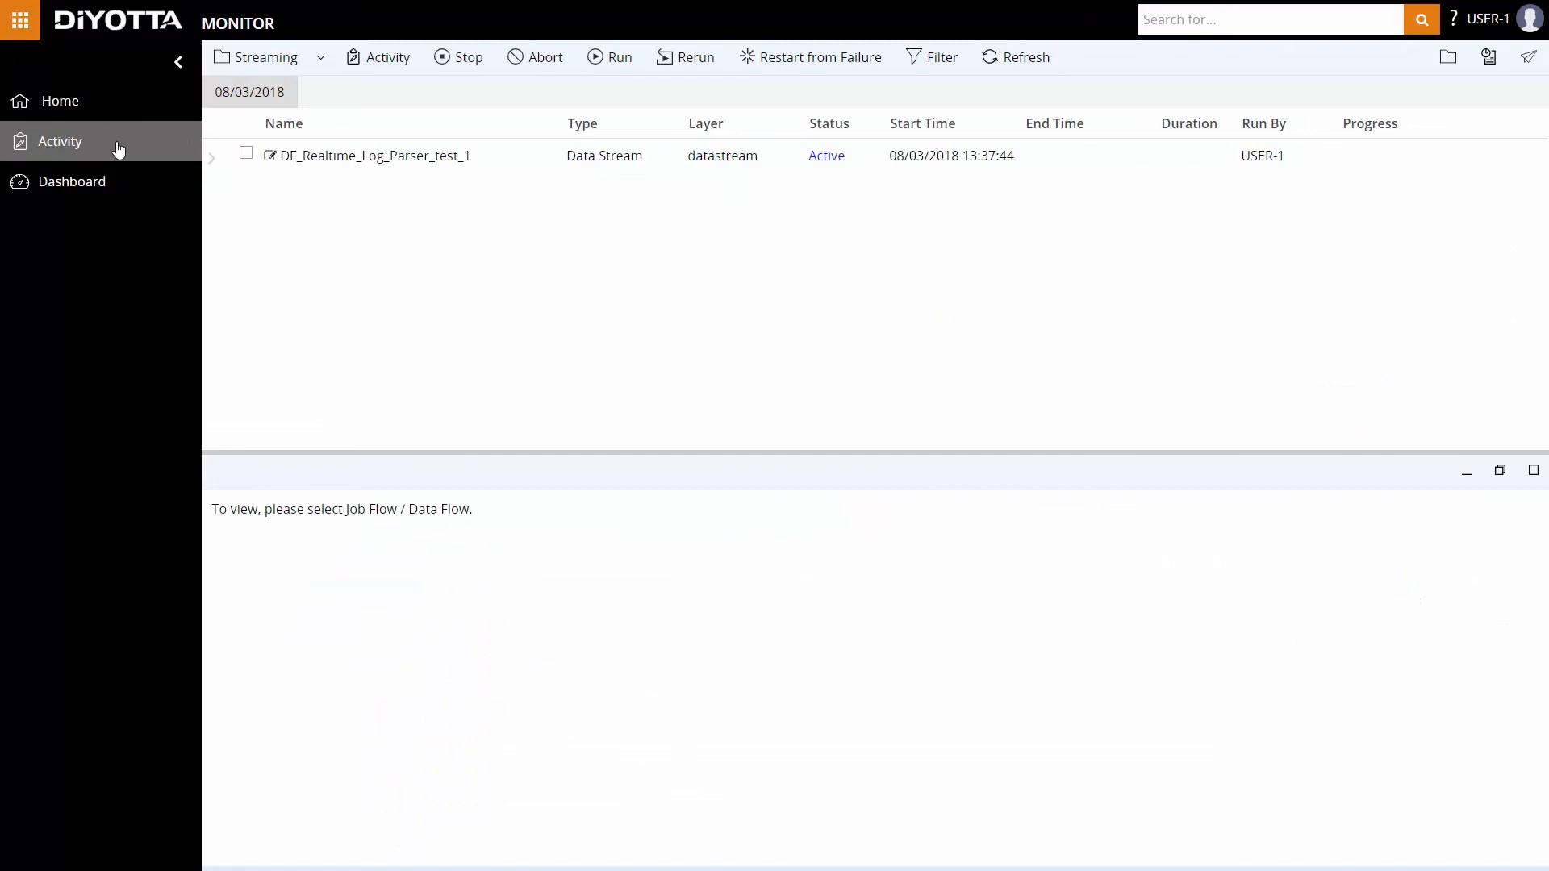
{"action": "left_click", "coordinate": [59, 142]}
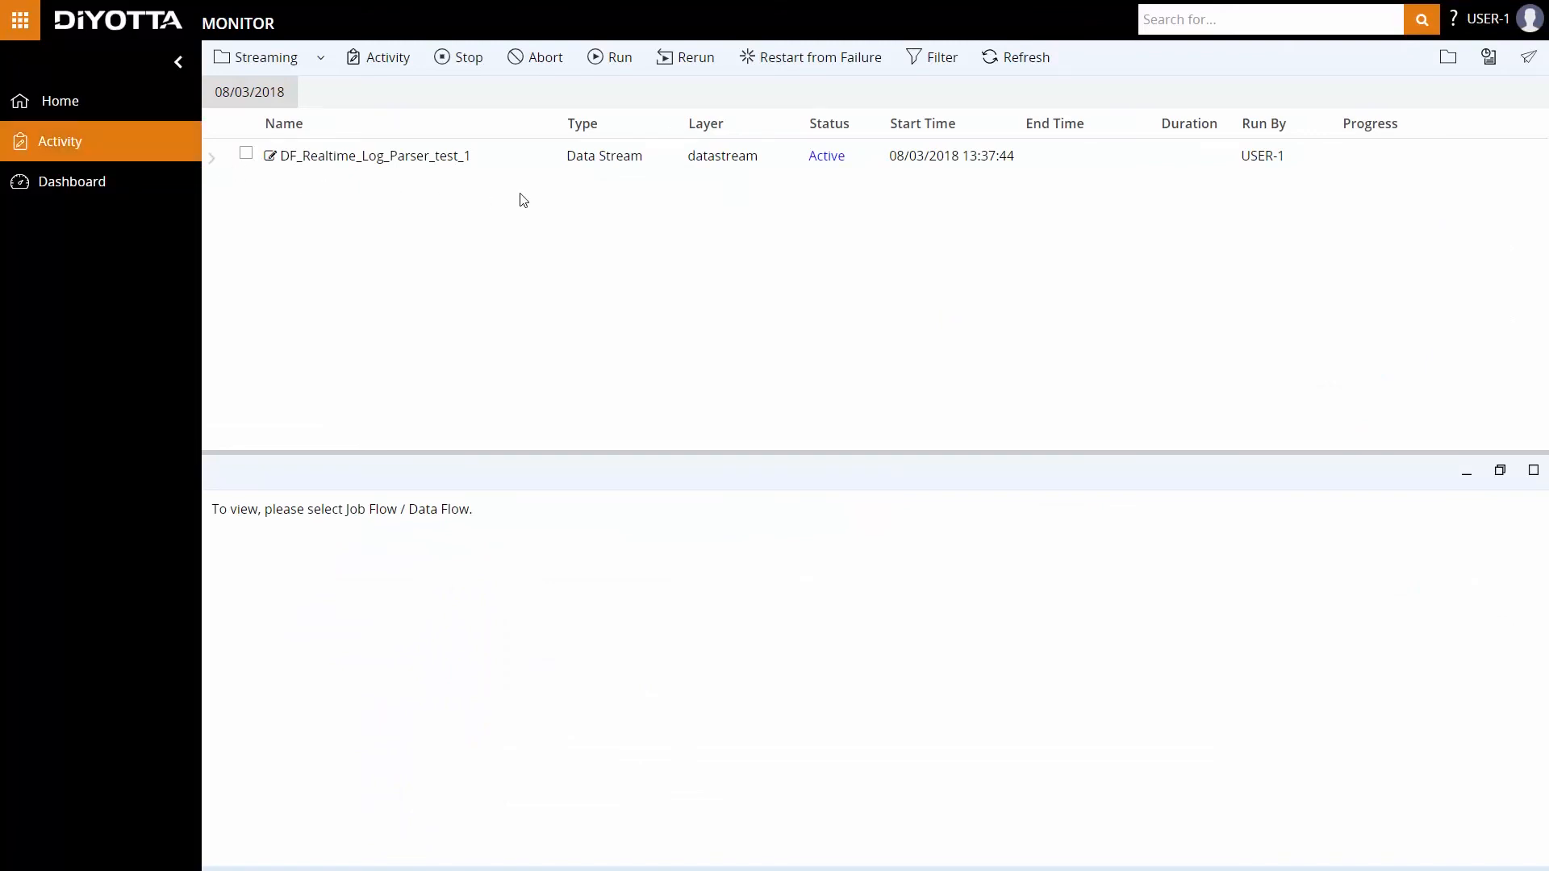